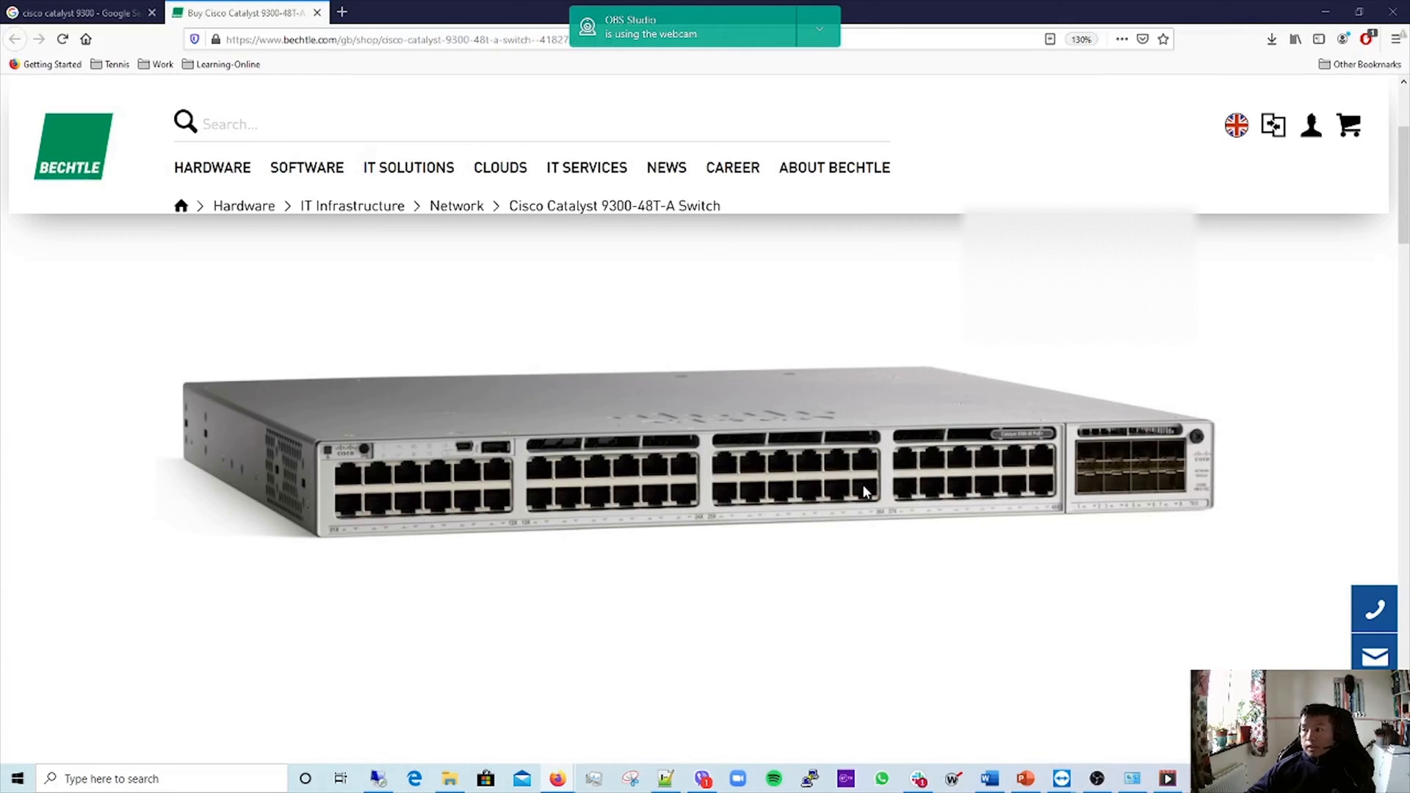
pyautogui.moveTo(879, 486)
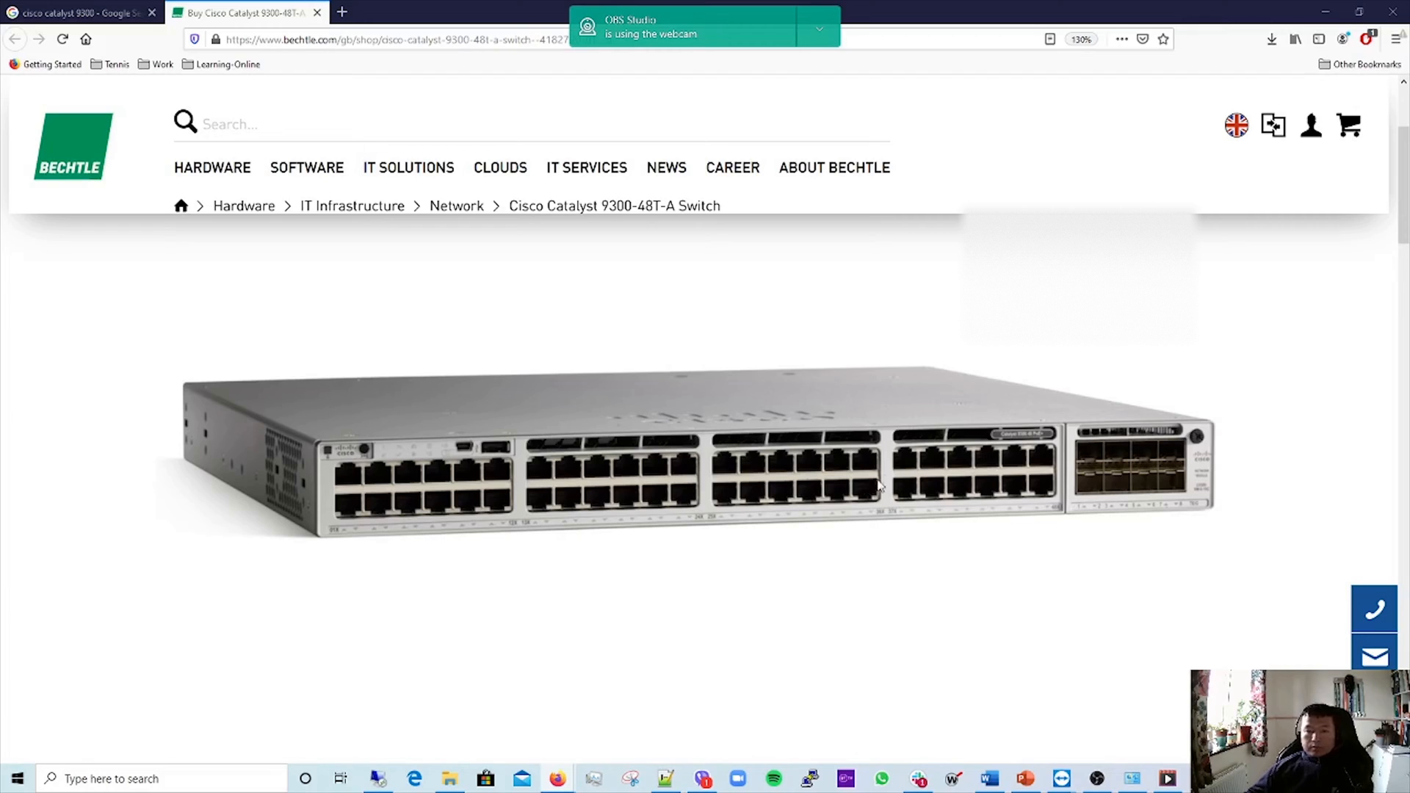
pyautogui.moveTo(1250, 551)
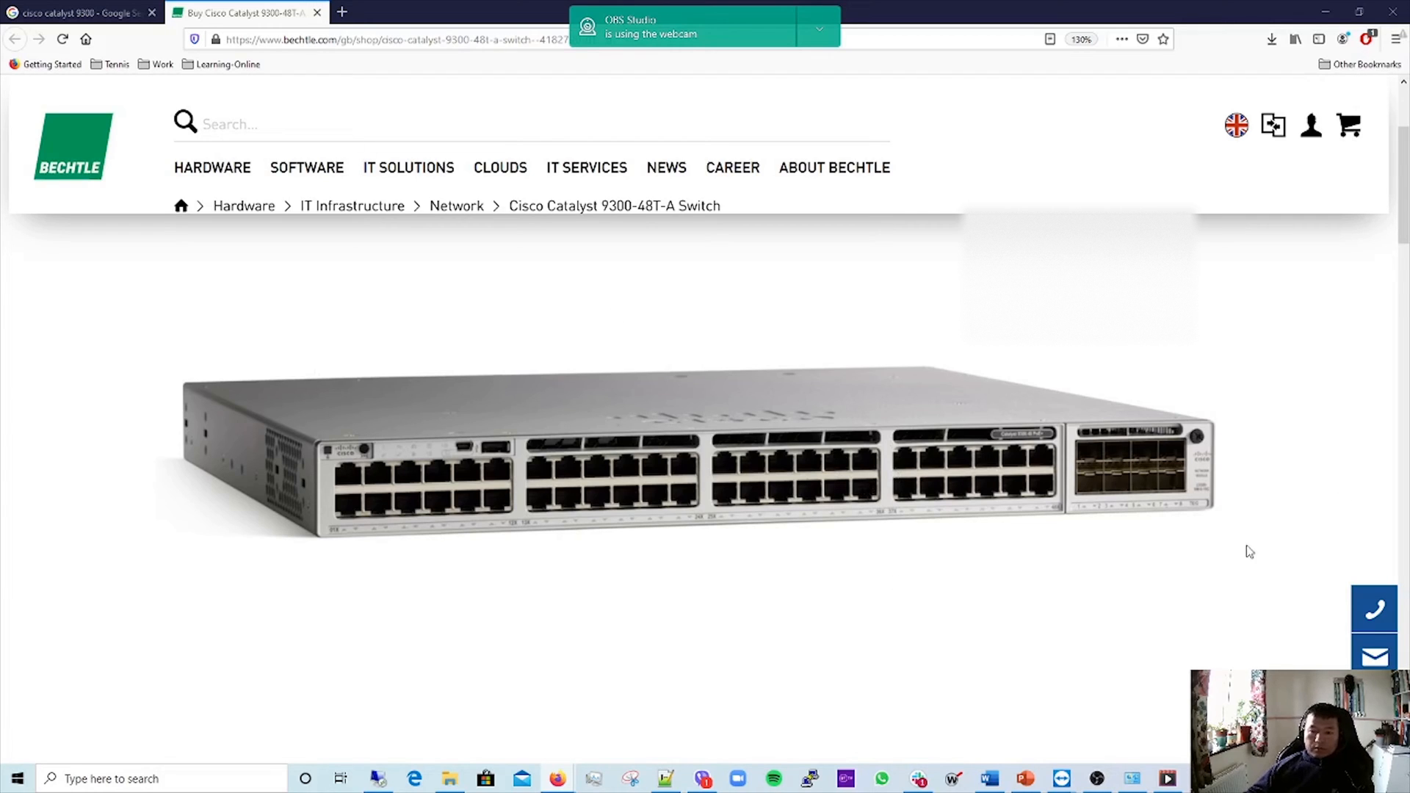
# Enter privileged mode and page through sh ver showing both stack members on 16.9.5 install mode.
pyautogui.click(250, 705)
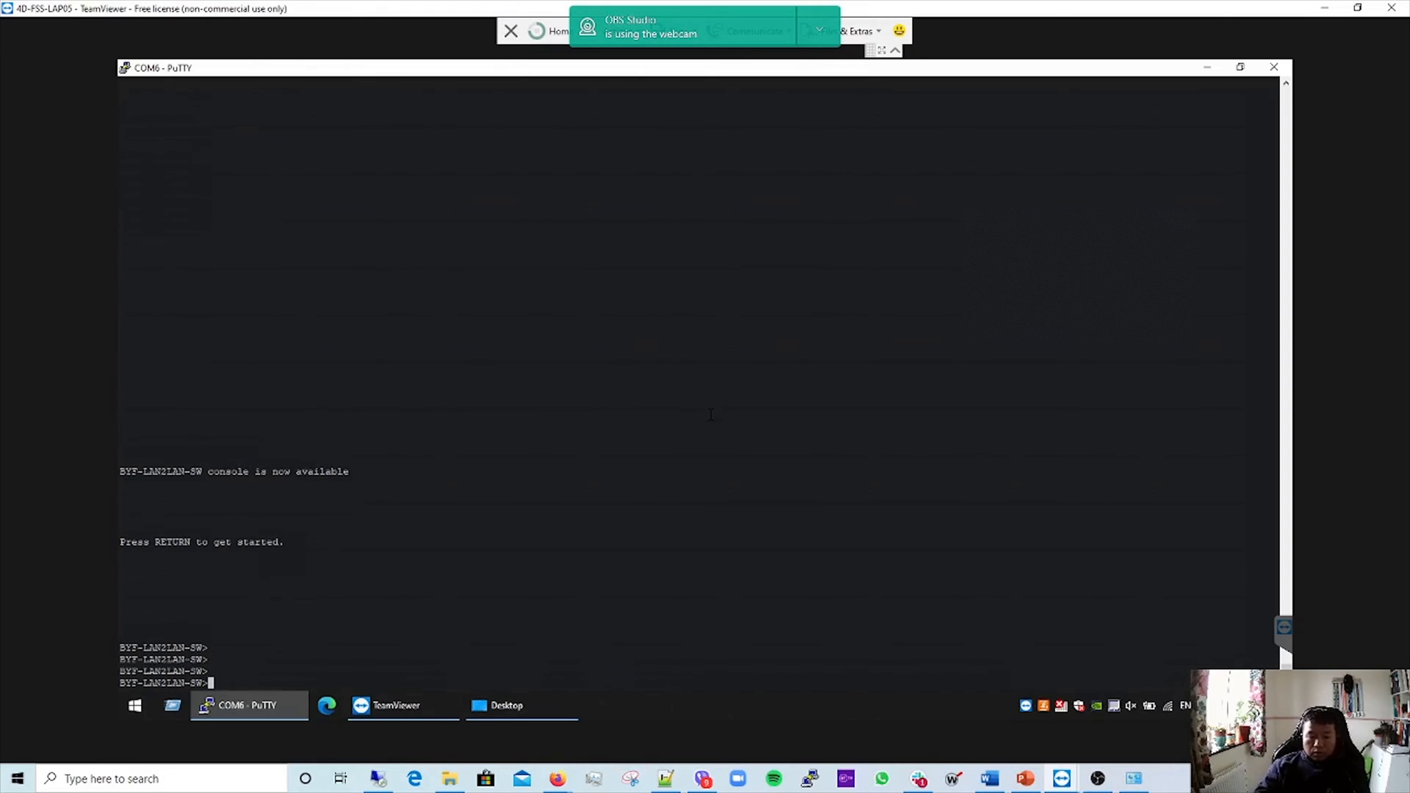
pyautogui.write('en')
pyautogui.write('sh ver')
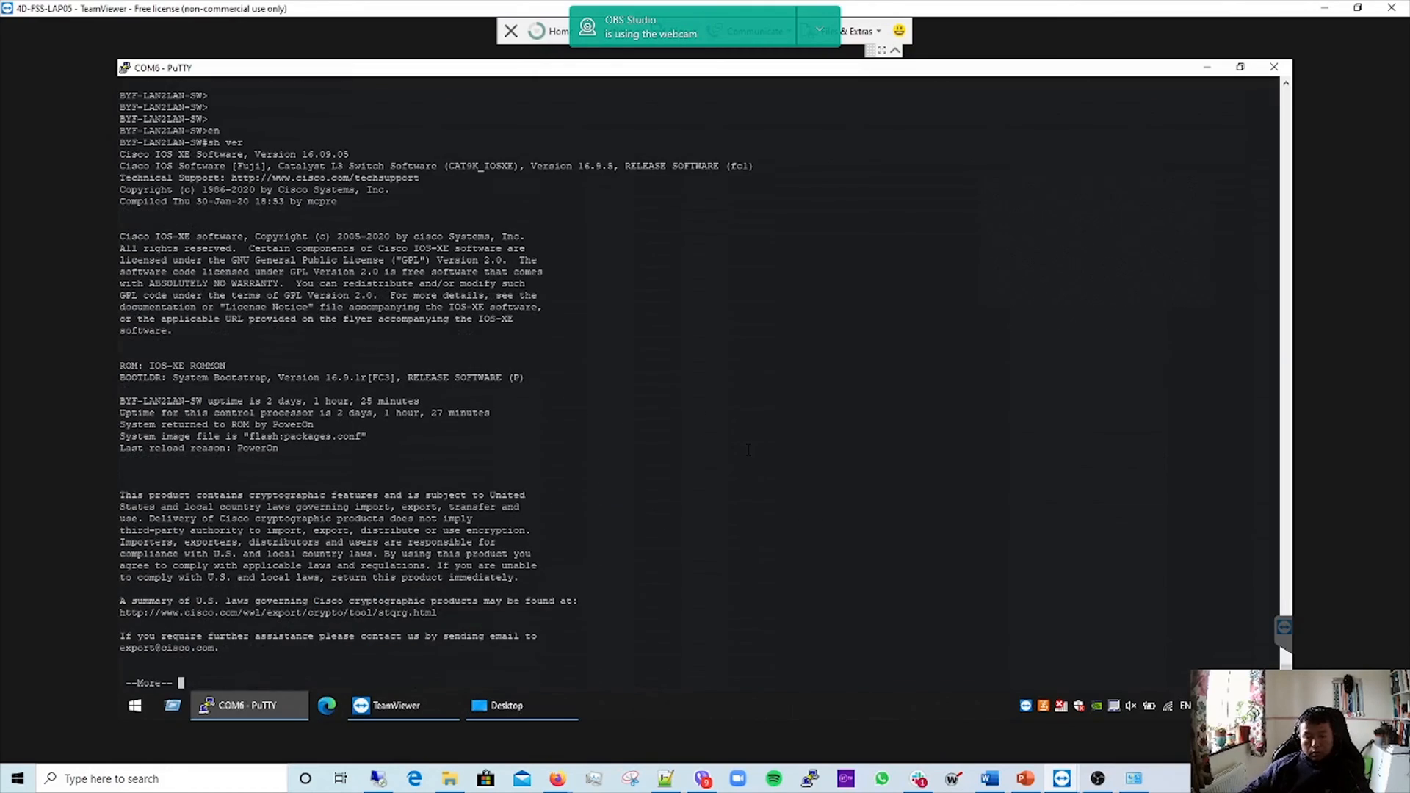
pyautogui.press('space')
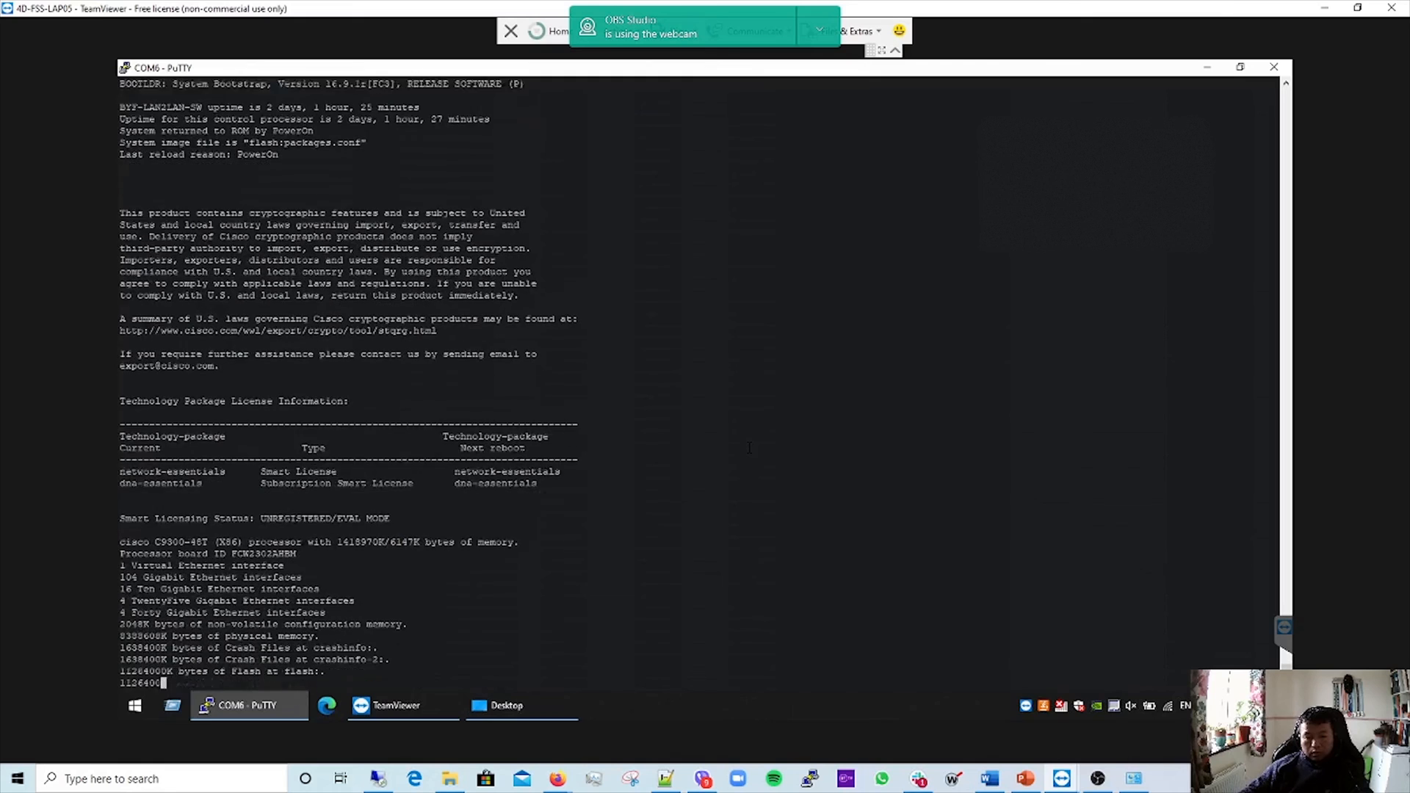
pyautogui.scroll(-3)
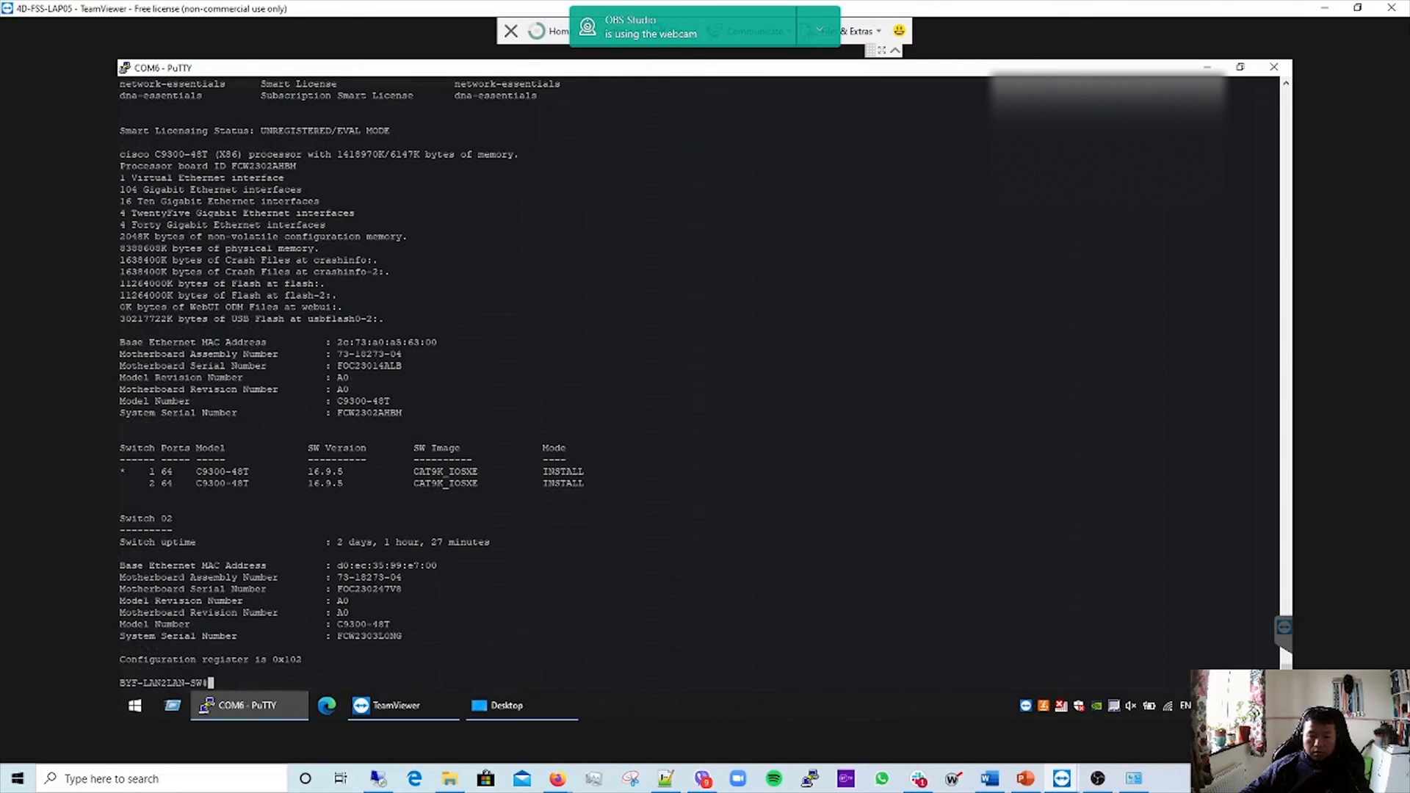
pyautogui.doubleClick(326, 472)
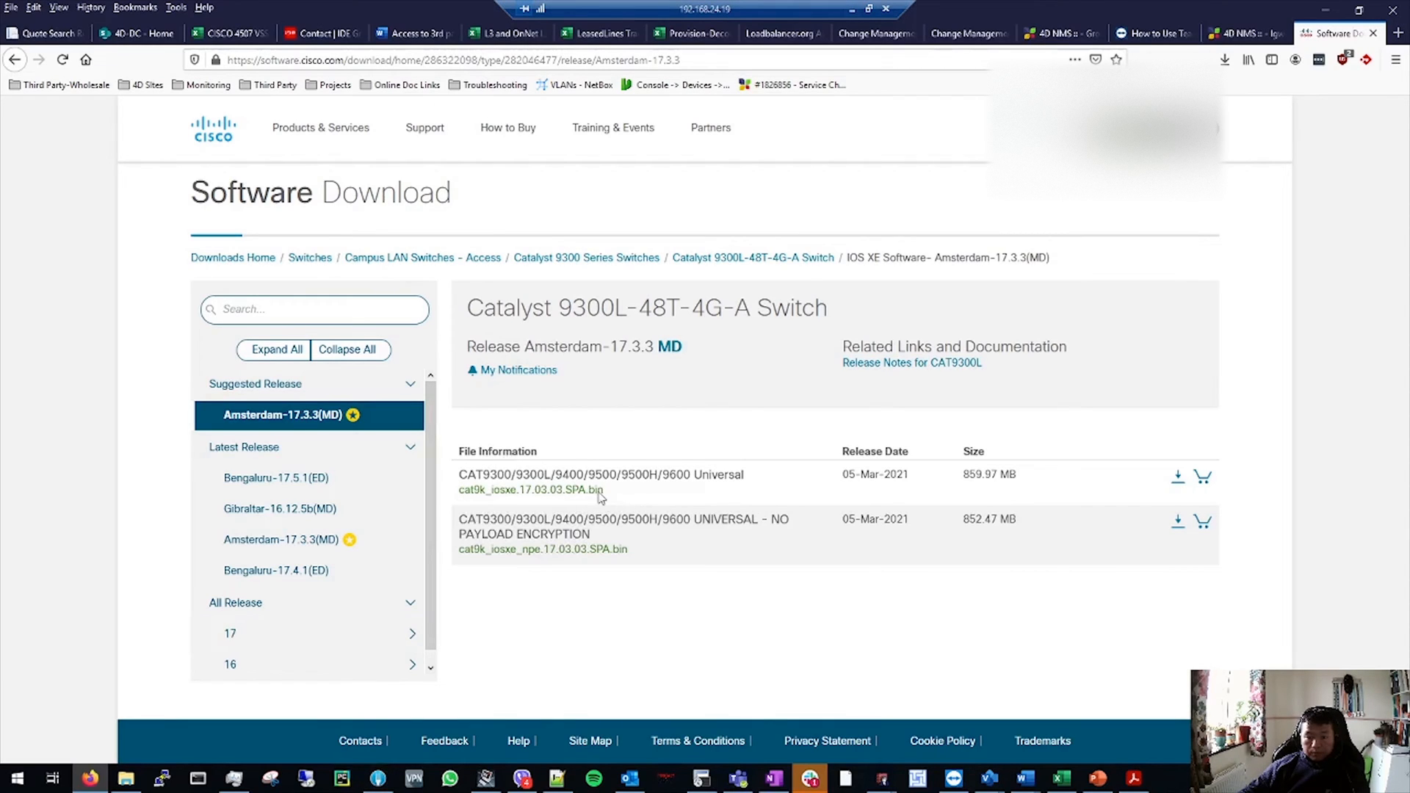
pyautogui.moveTo(465, 495)
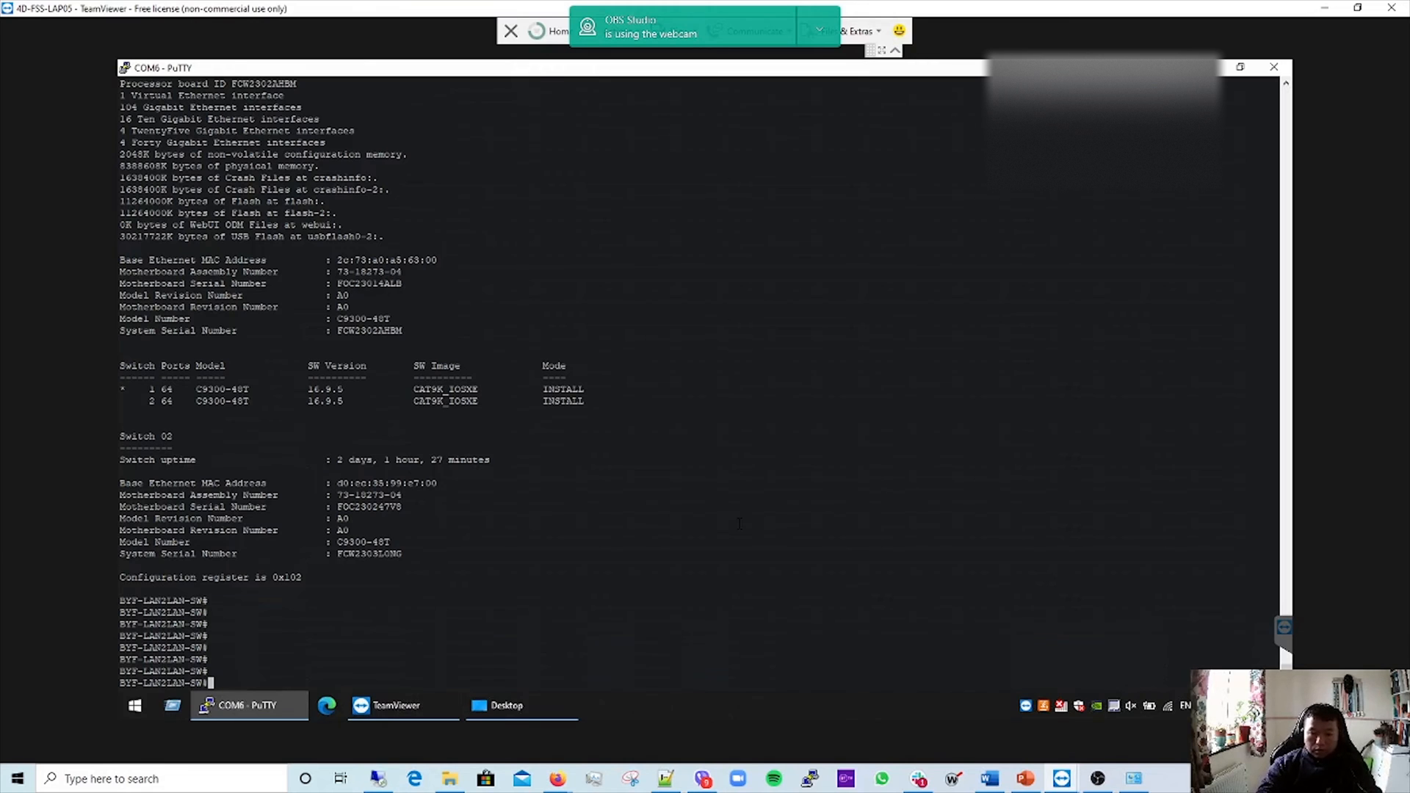
# Review the sh log buffer ending with repeated USB flash added and removed messages.
pyautogui.write('sh logg')
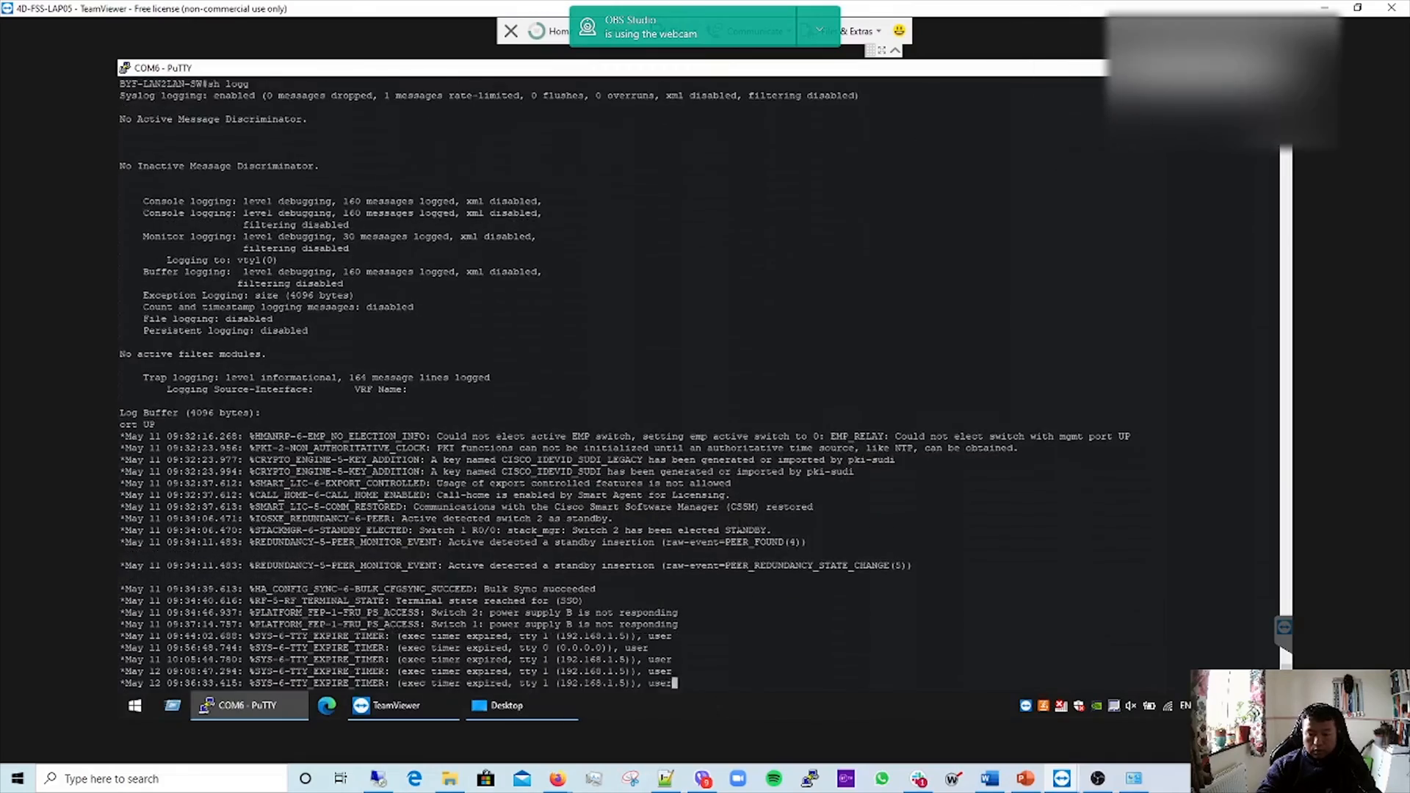
pyautogui.scroll(-3)
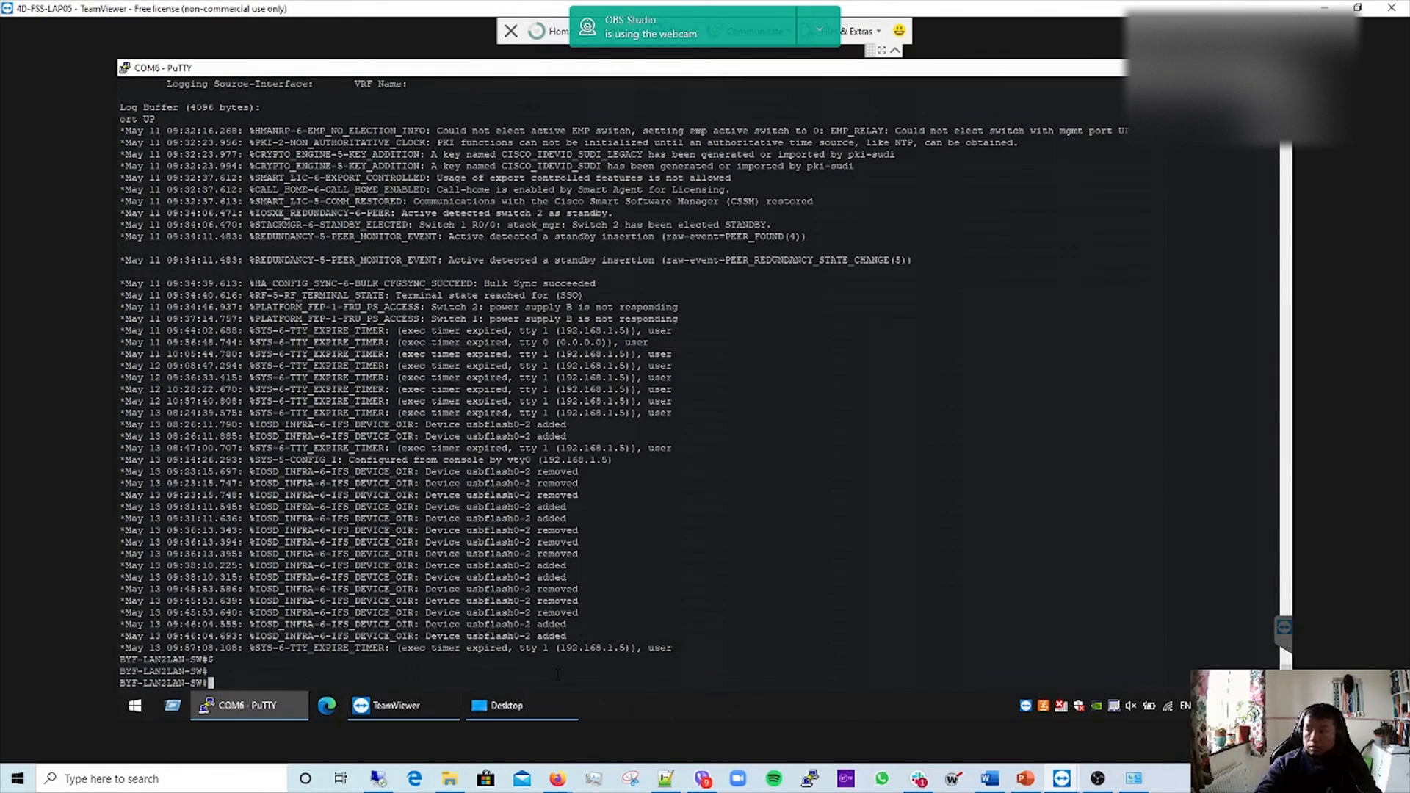
pyautogui.write('dir usb')
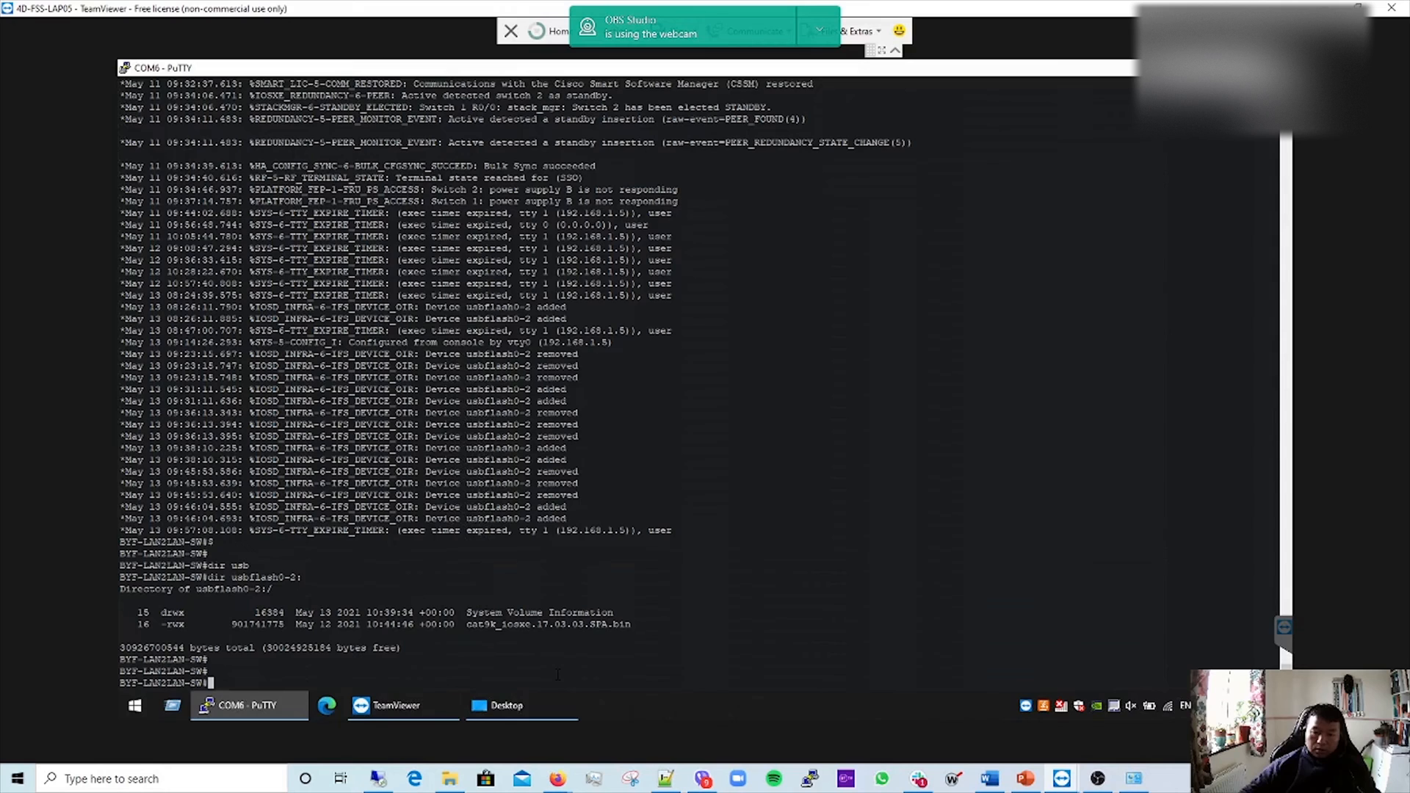
# List usbflash0-2: and copy cat9k_iosxe.17.03.03.SPA.bin to flash: under its original name.
pyautogui.doubleClick(546, 624)
pyautogui.write('copy')
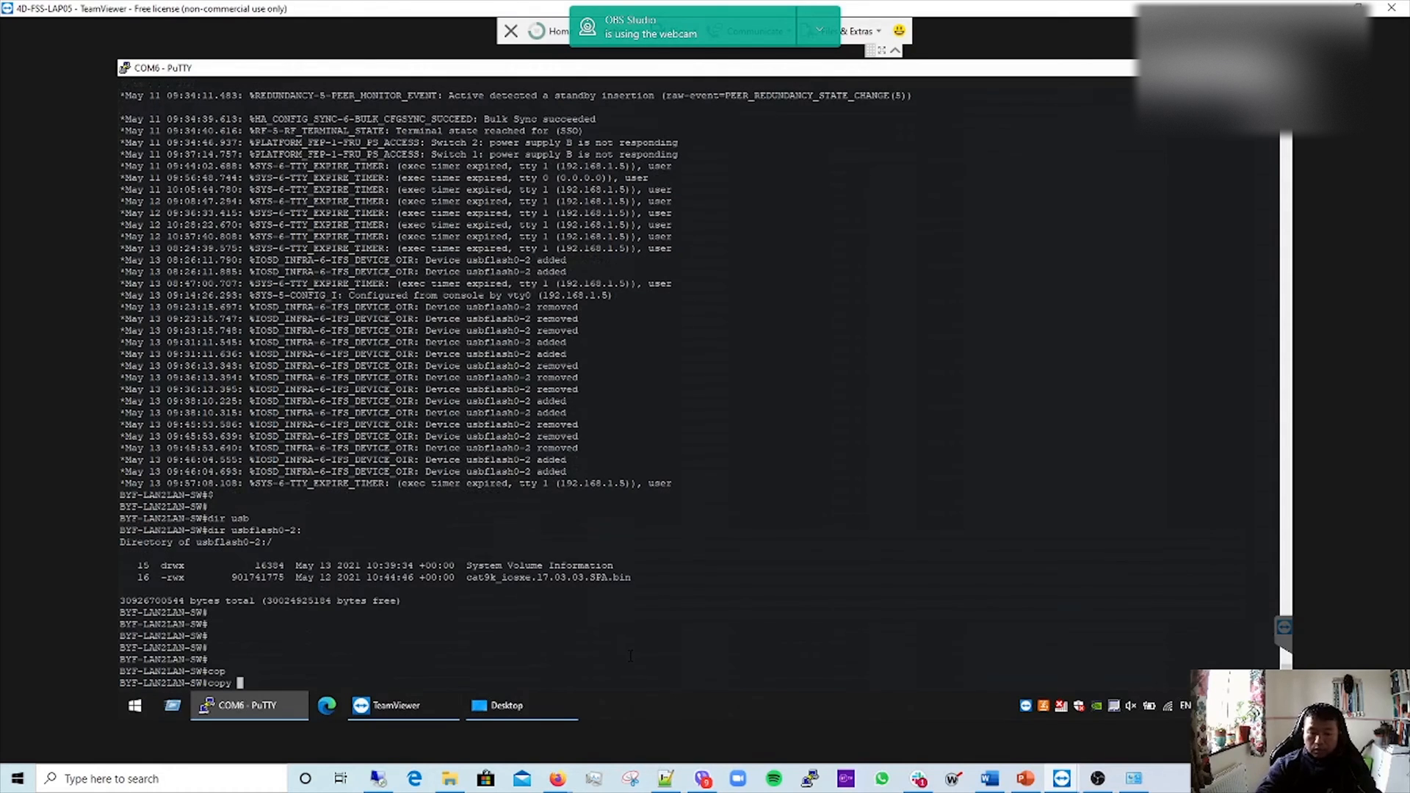
pyautogui.write('usbflash0-2:')
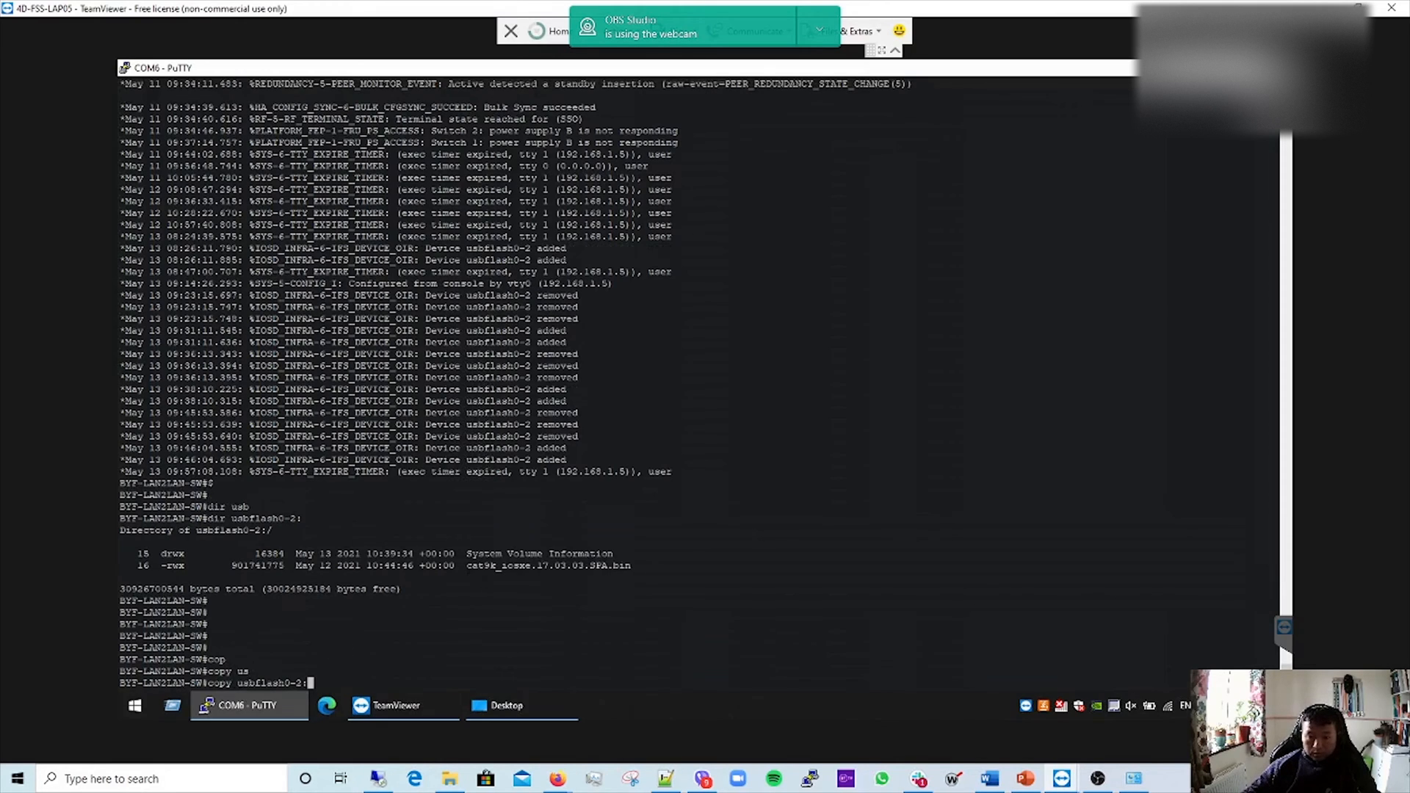
pyautogui.doubleClick(548, 564)
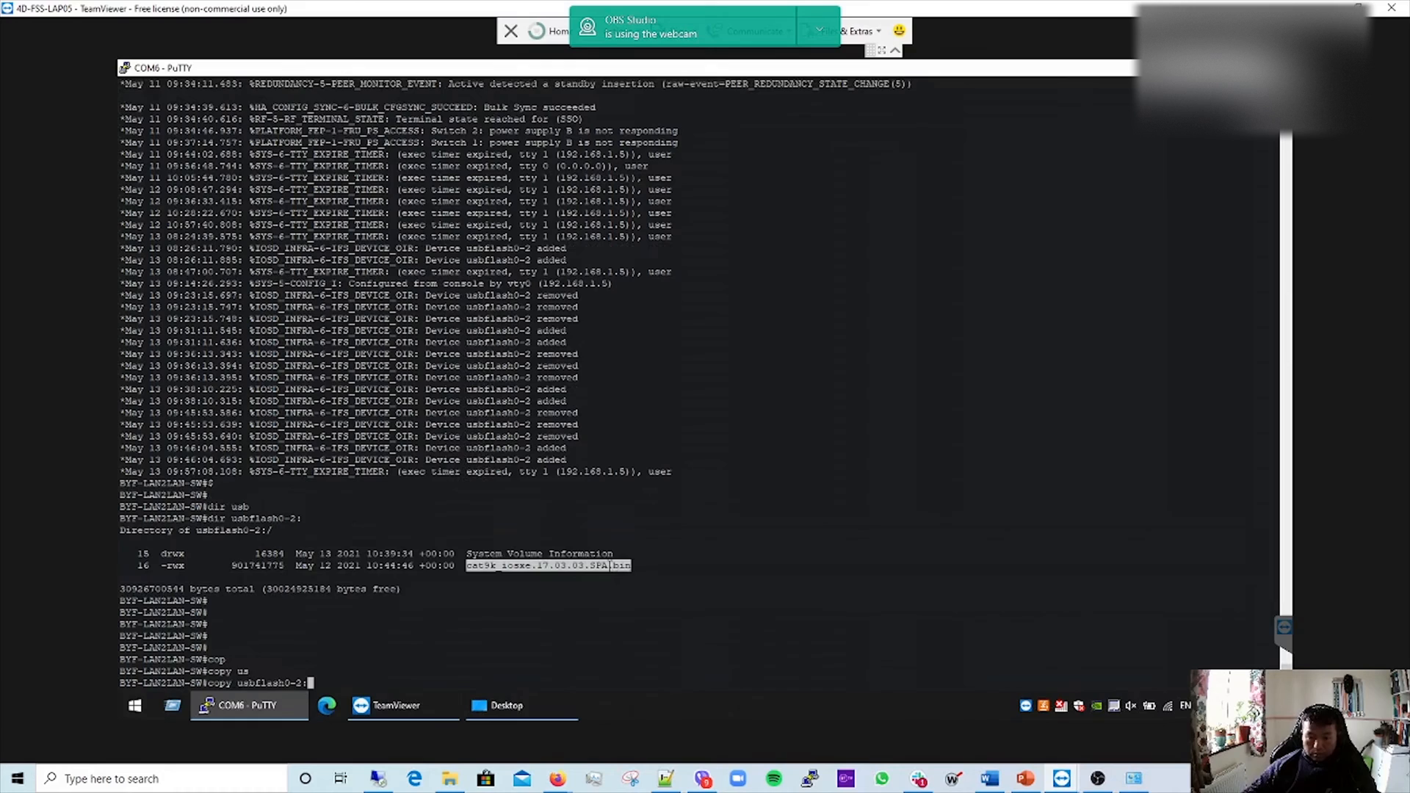
pyautogui.write('cat9k_iosxe.17.03.03.SPA.bin')
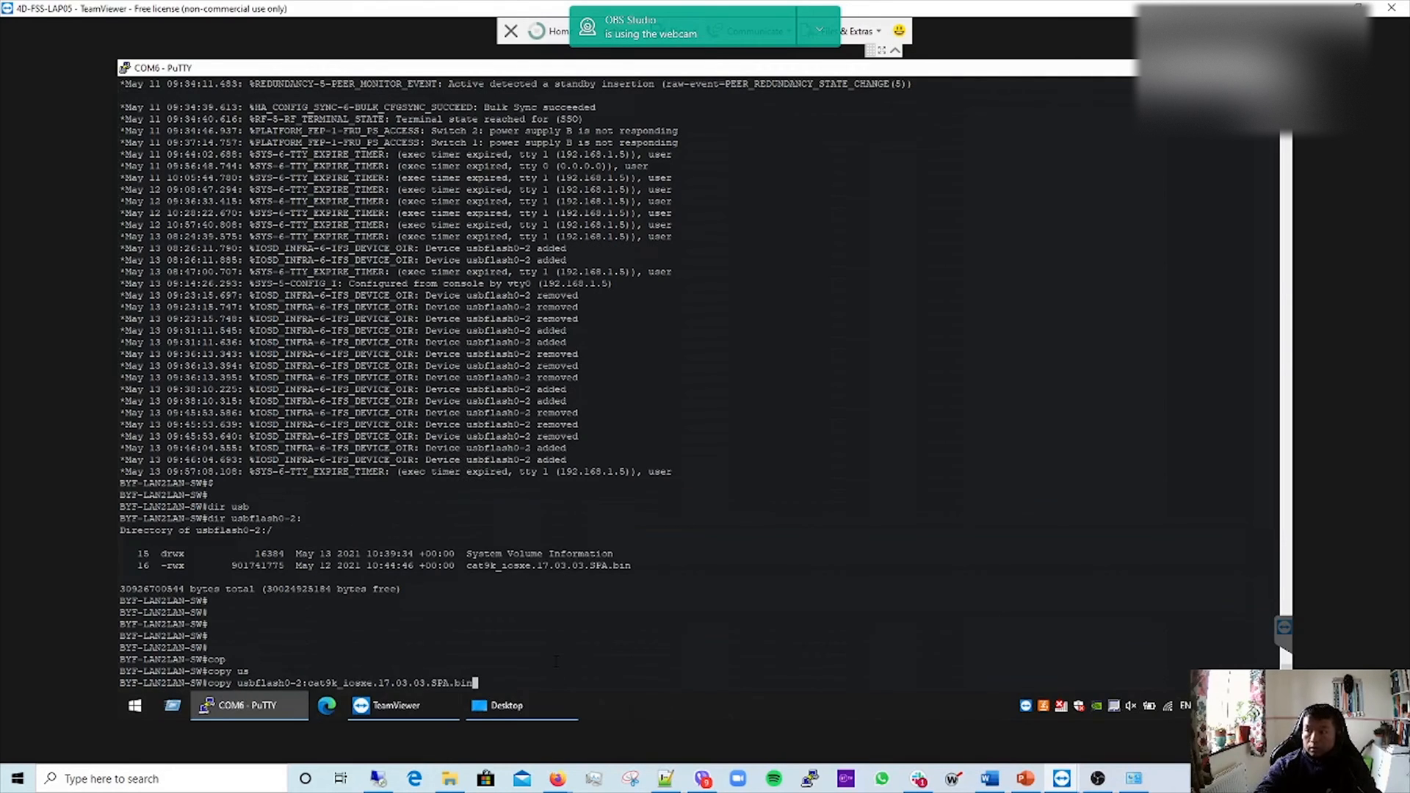
pyautogui.write('flash')
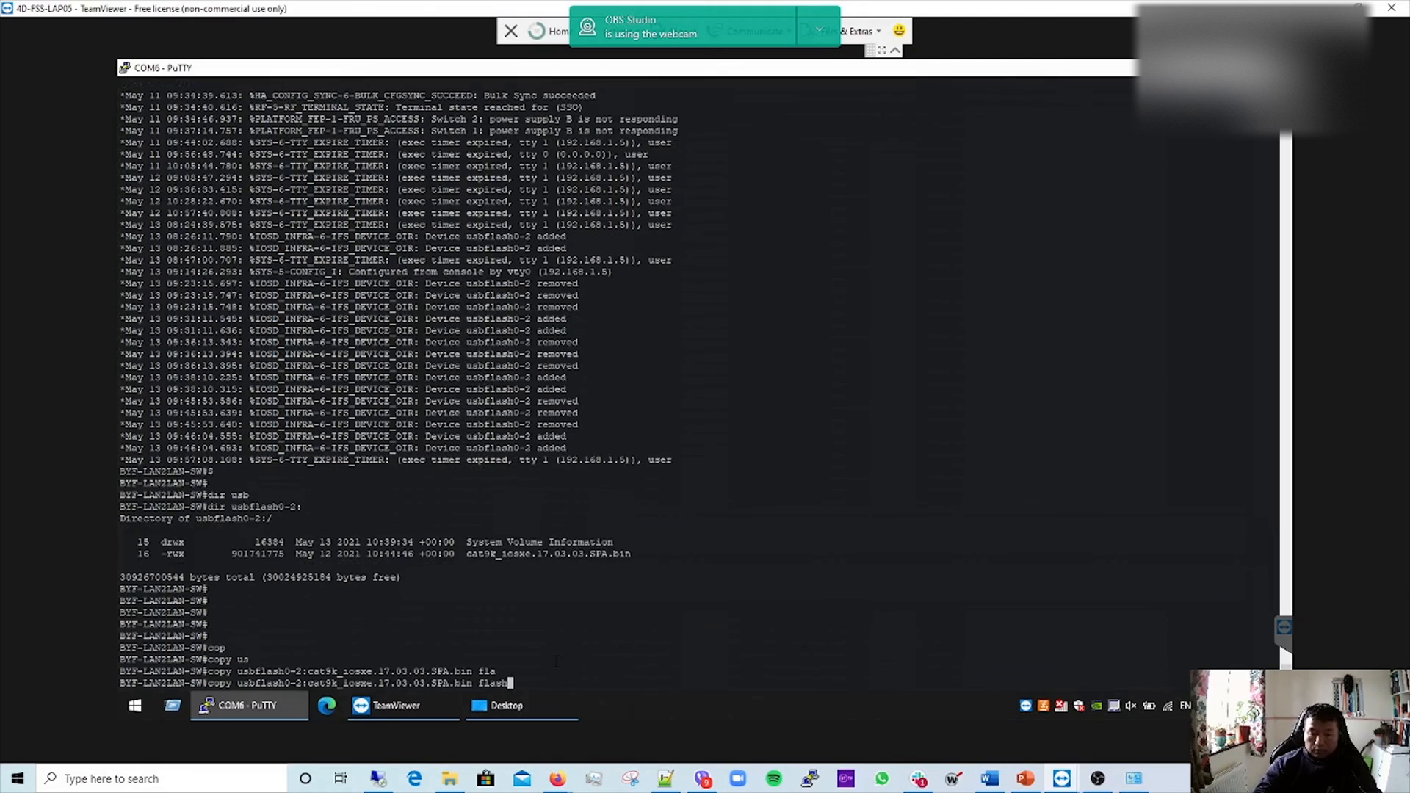
pyautogui.write(':')
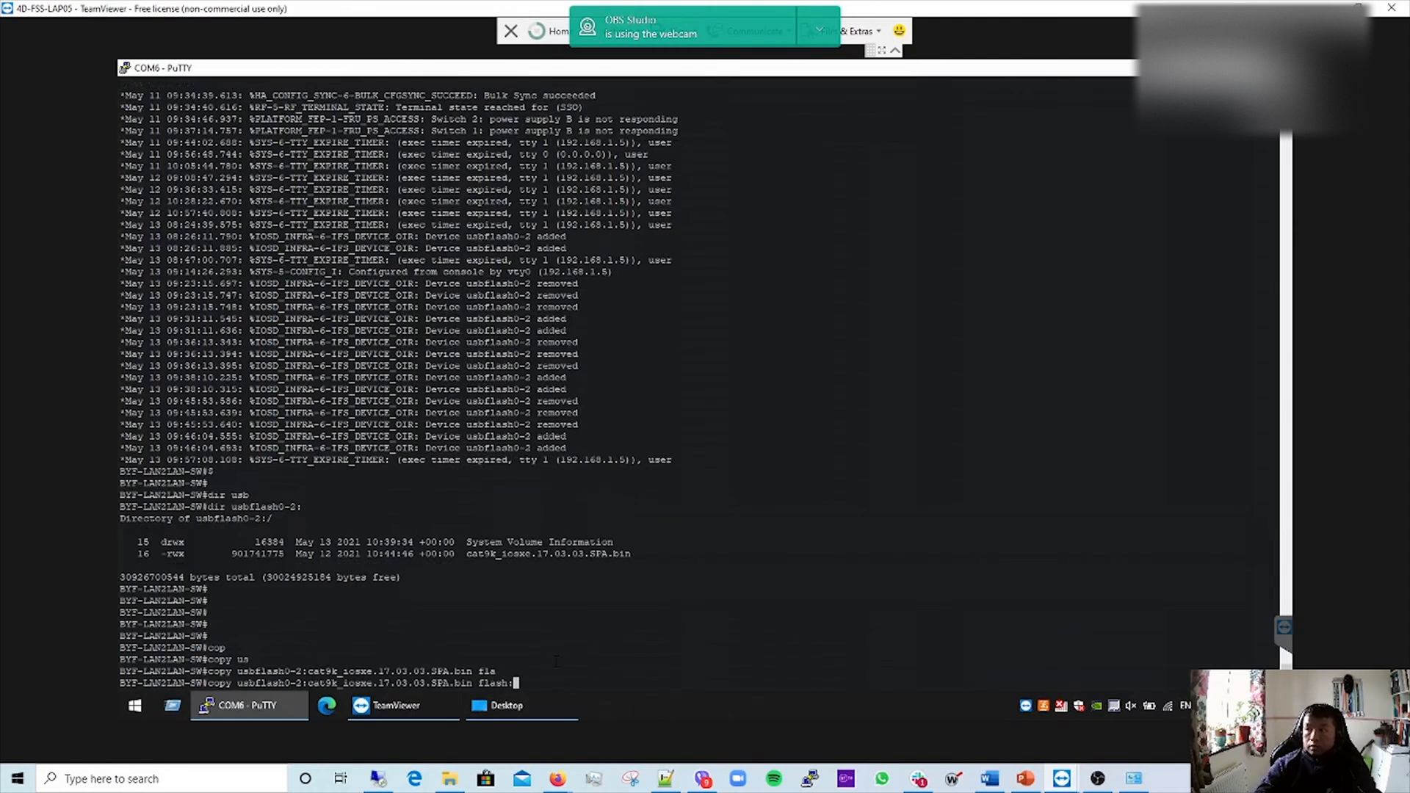
pyautogui.press('enter')
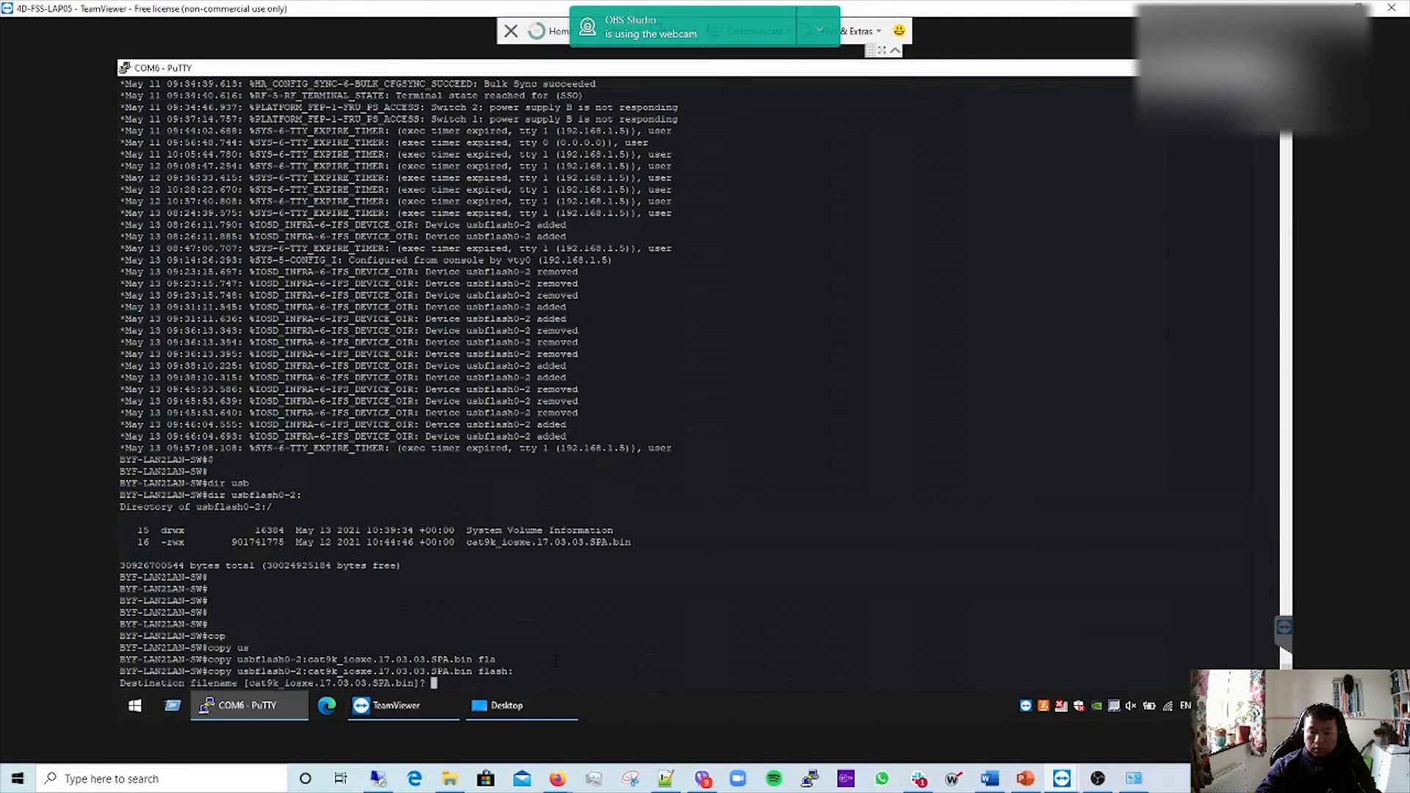
pyautogui.press('Return')
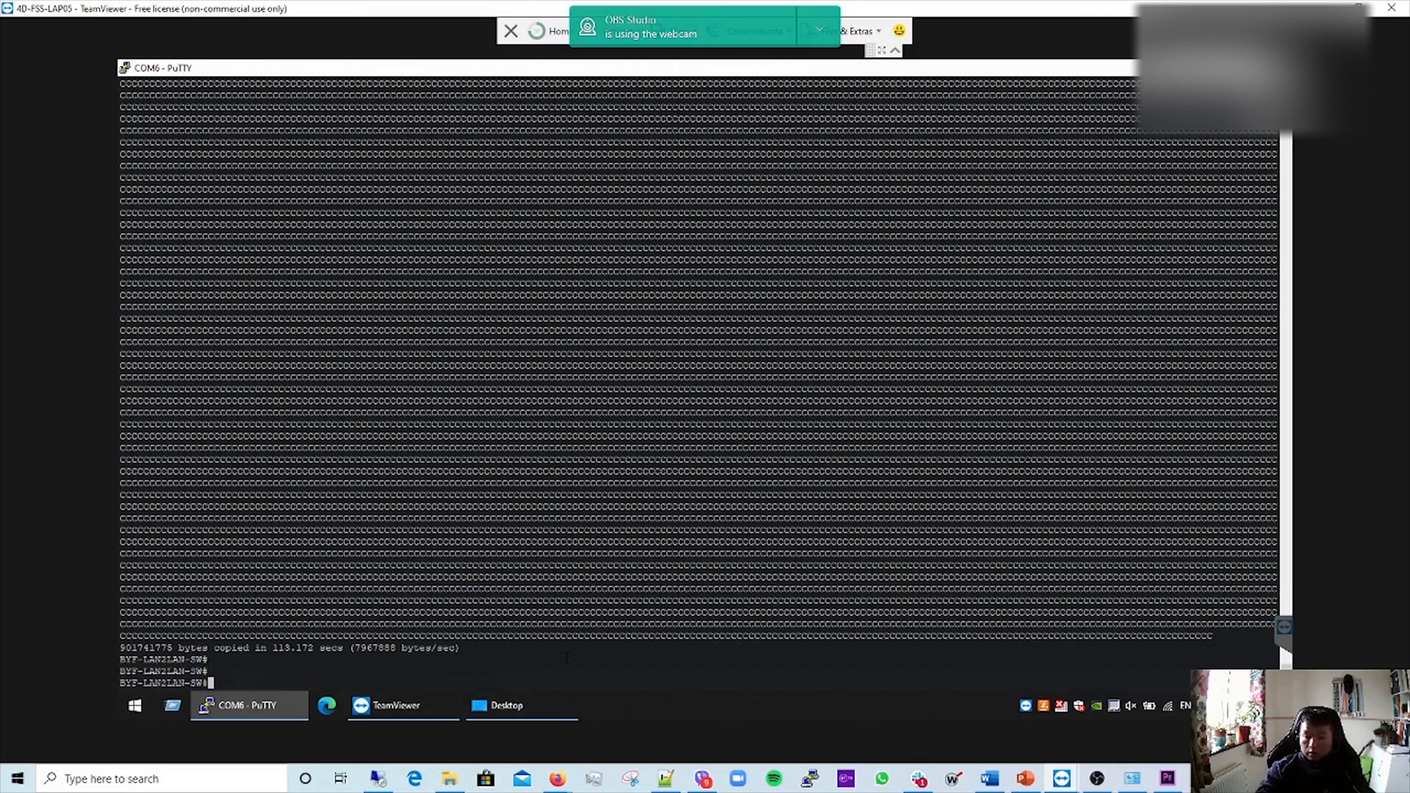
# After the copy finishes, list flash: showing the 17.03.03 image beside the 16.09.05 packages.
pyautogui.write('dir')
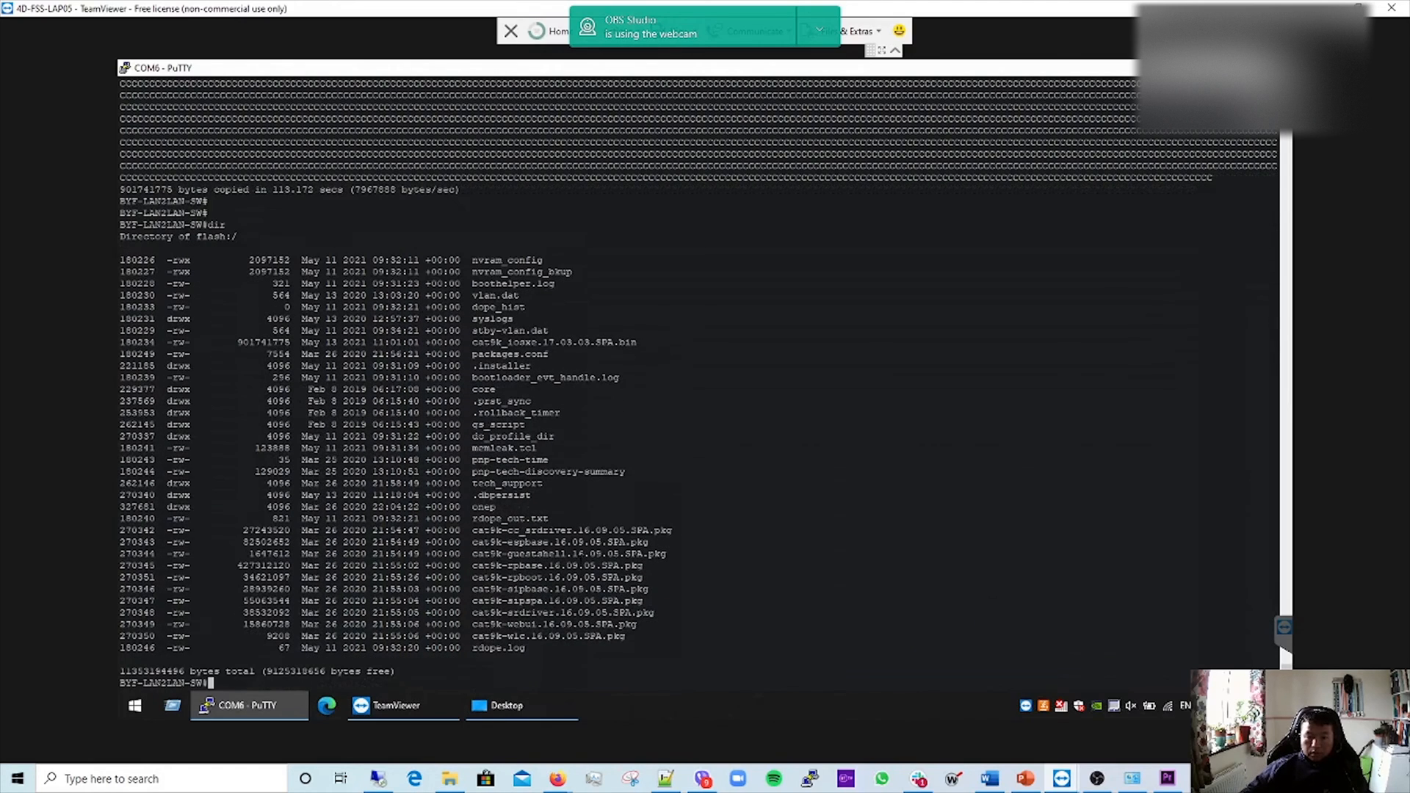
pyautogui.doubleClick(558, 342)
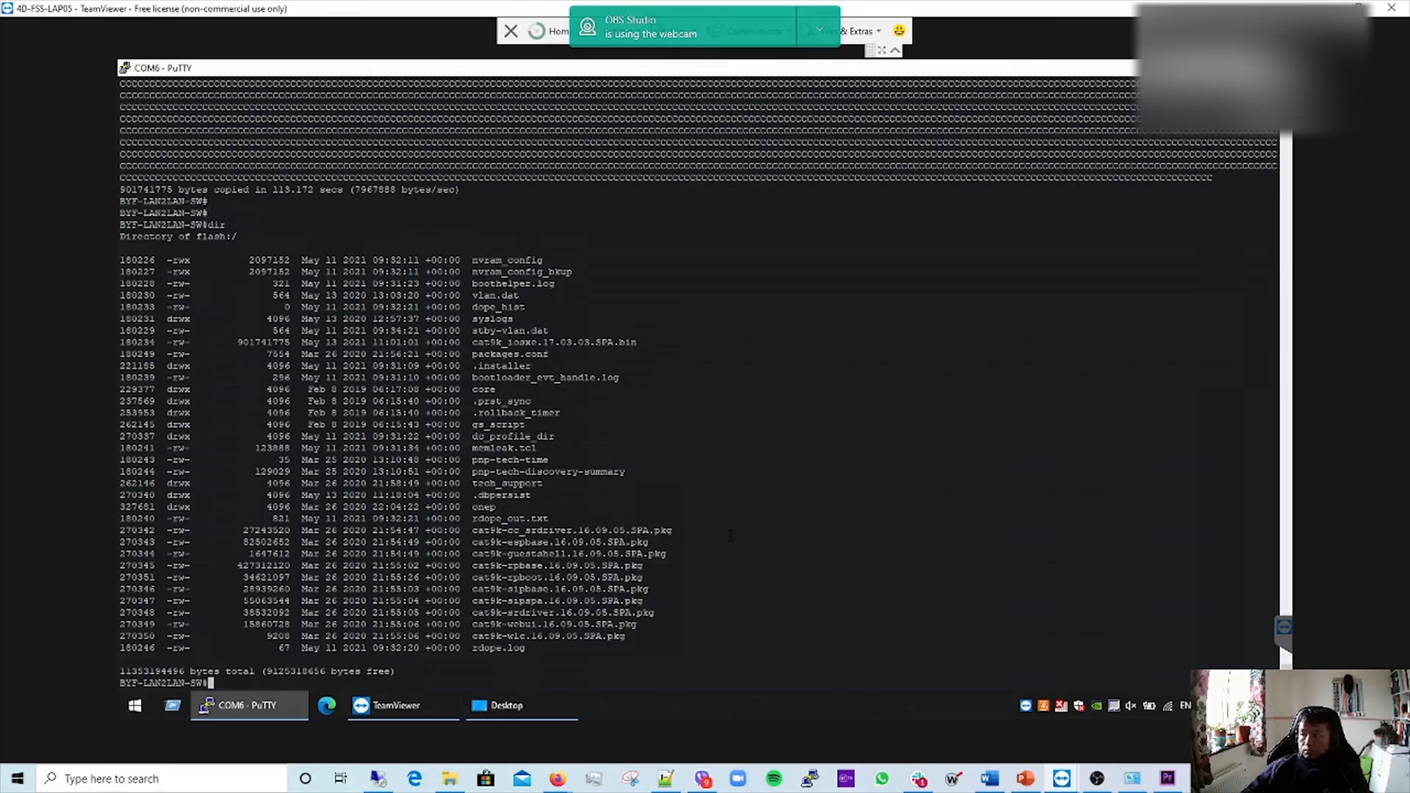
pyautogui.click(401, 705)
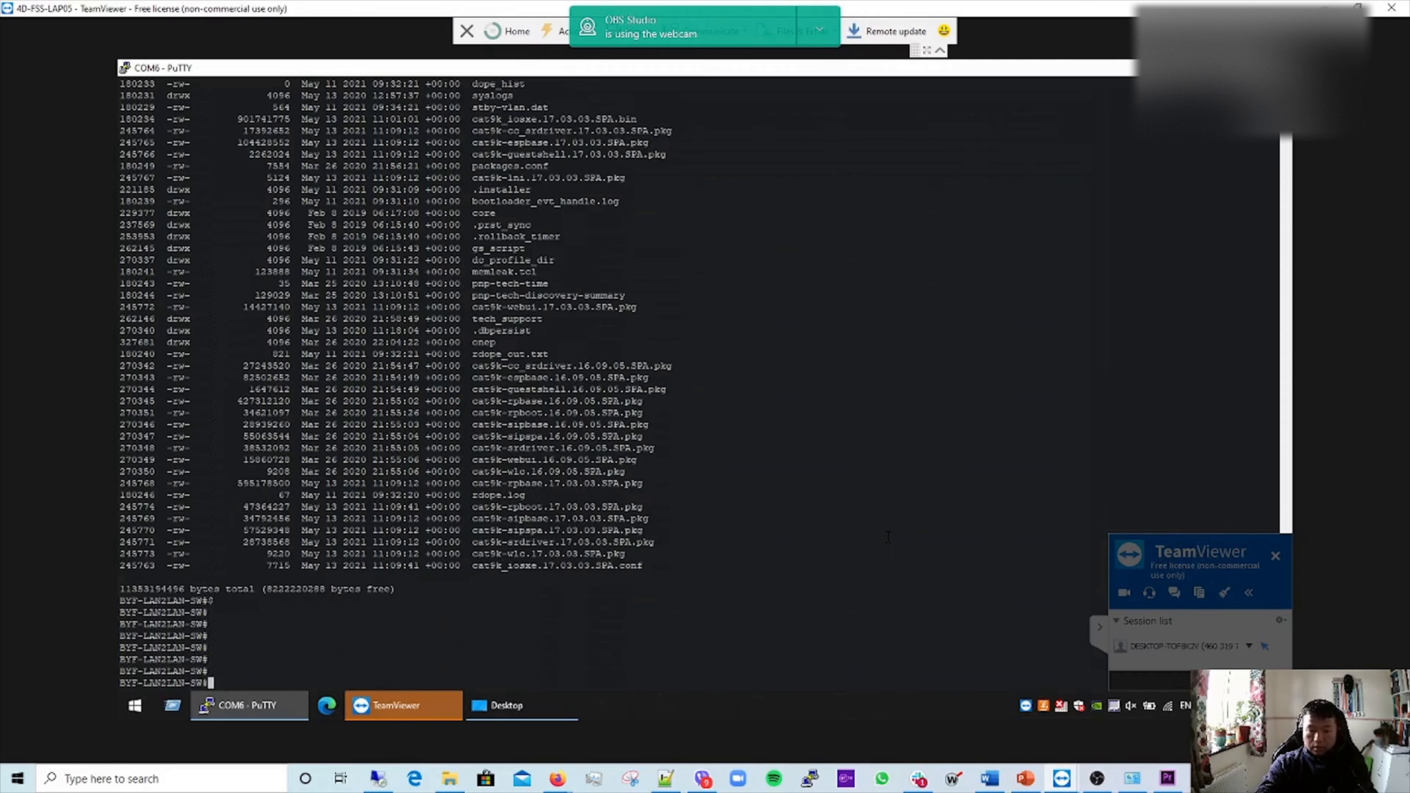
# Install flash:cat9k_iosxe.17.03.03.SPA.bin on all stack switches with request platform software package install.
pyautogui.write('ze')
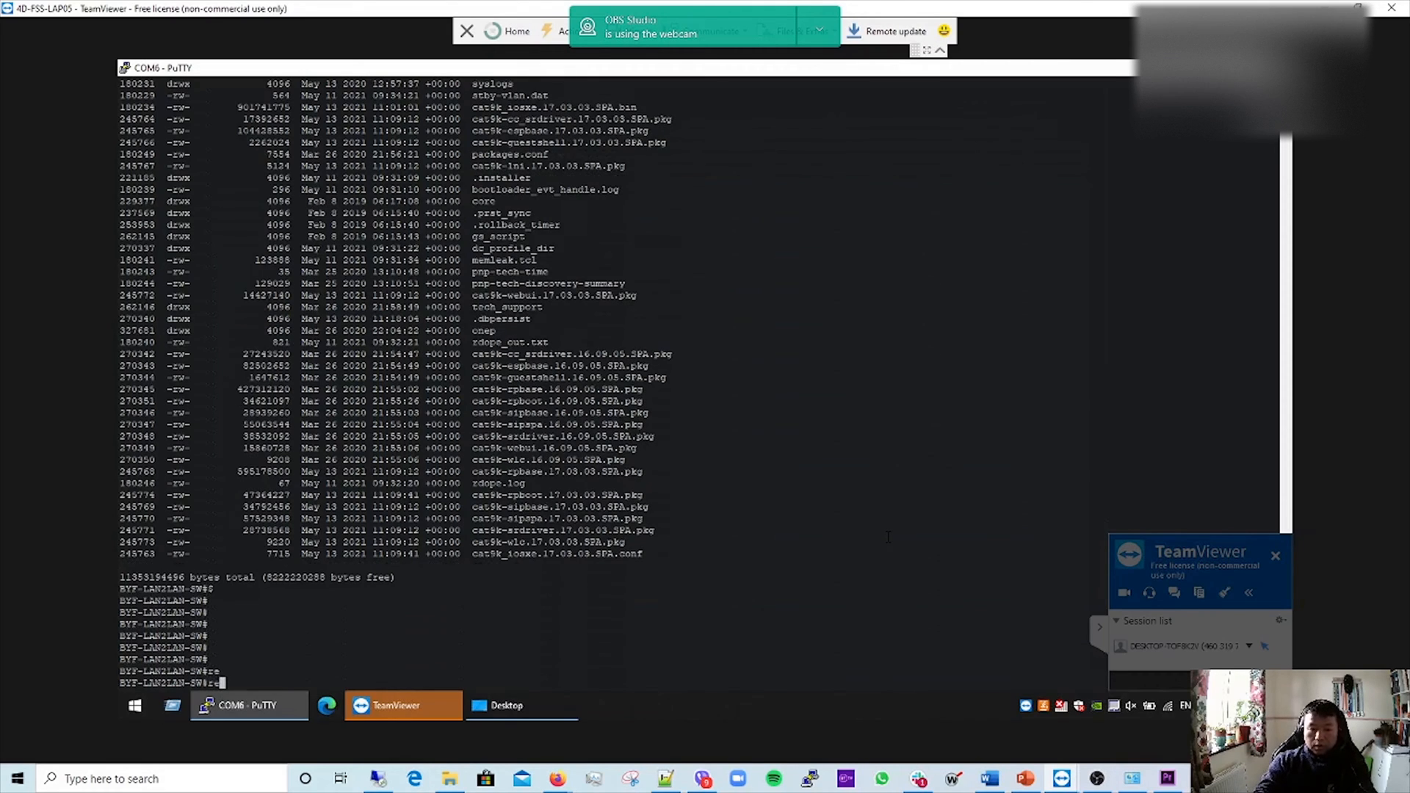
pyautogui.write('request')
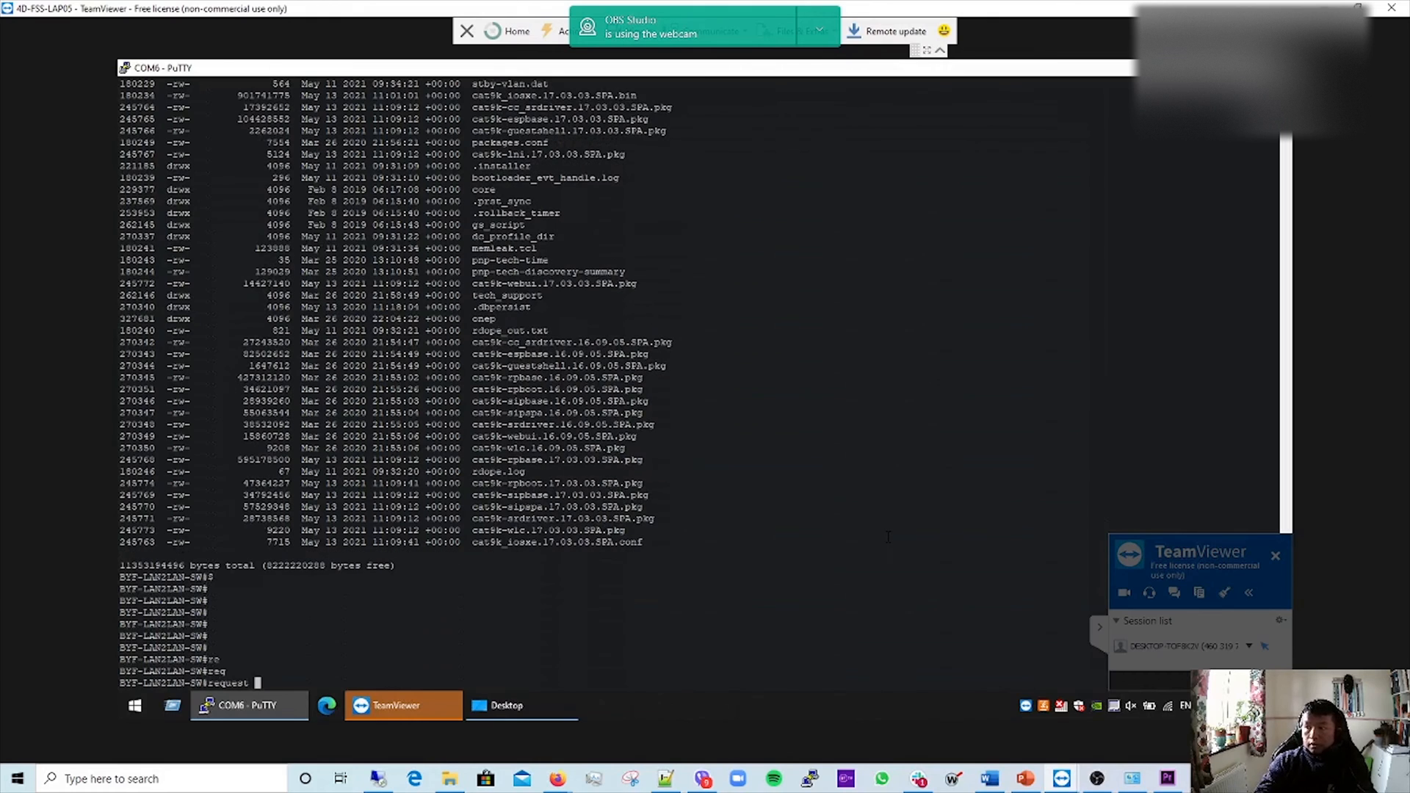
pyautogui.write('platform software package in')
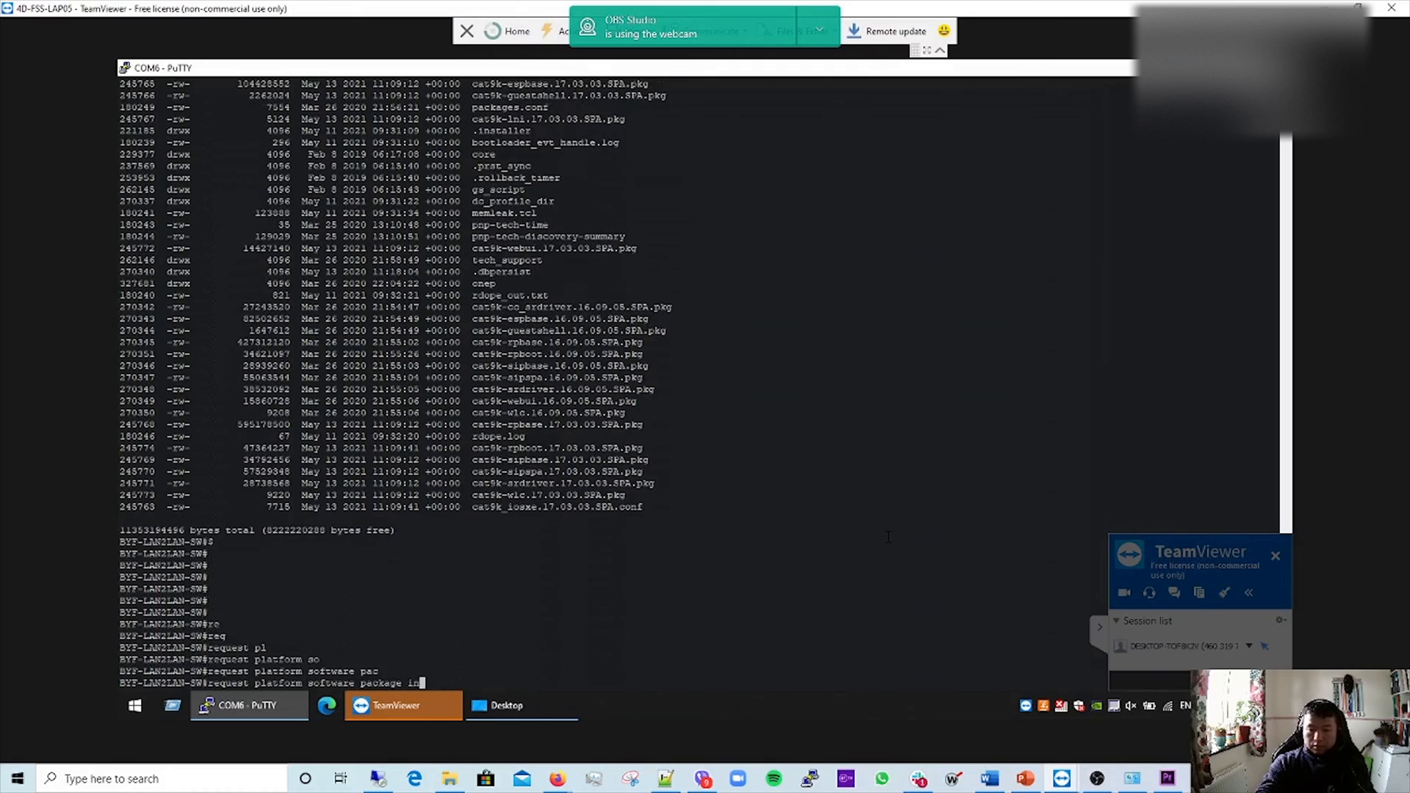
pyautogui.write('stall switch a')
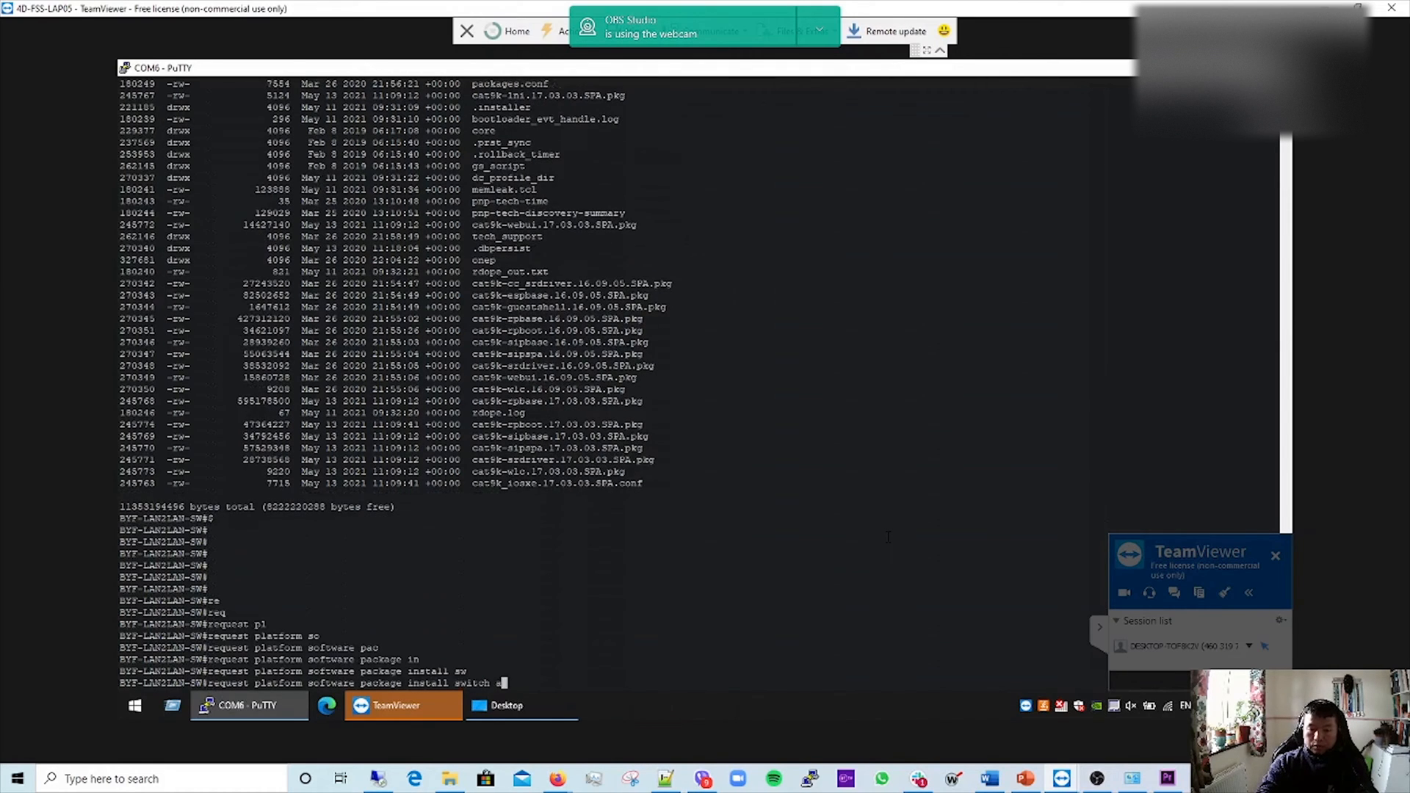
pyautogui.write('ll')
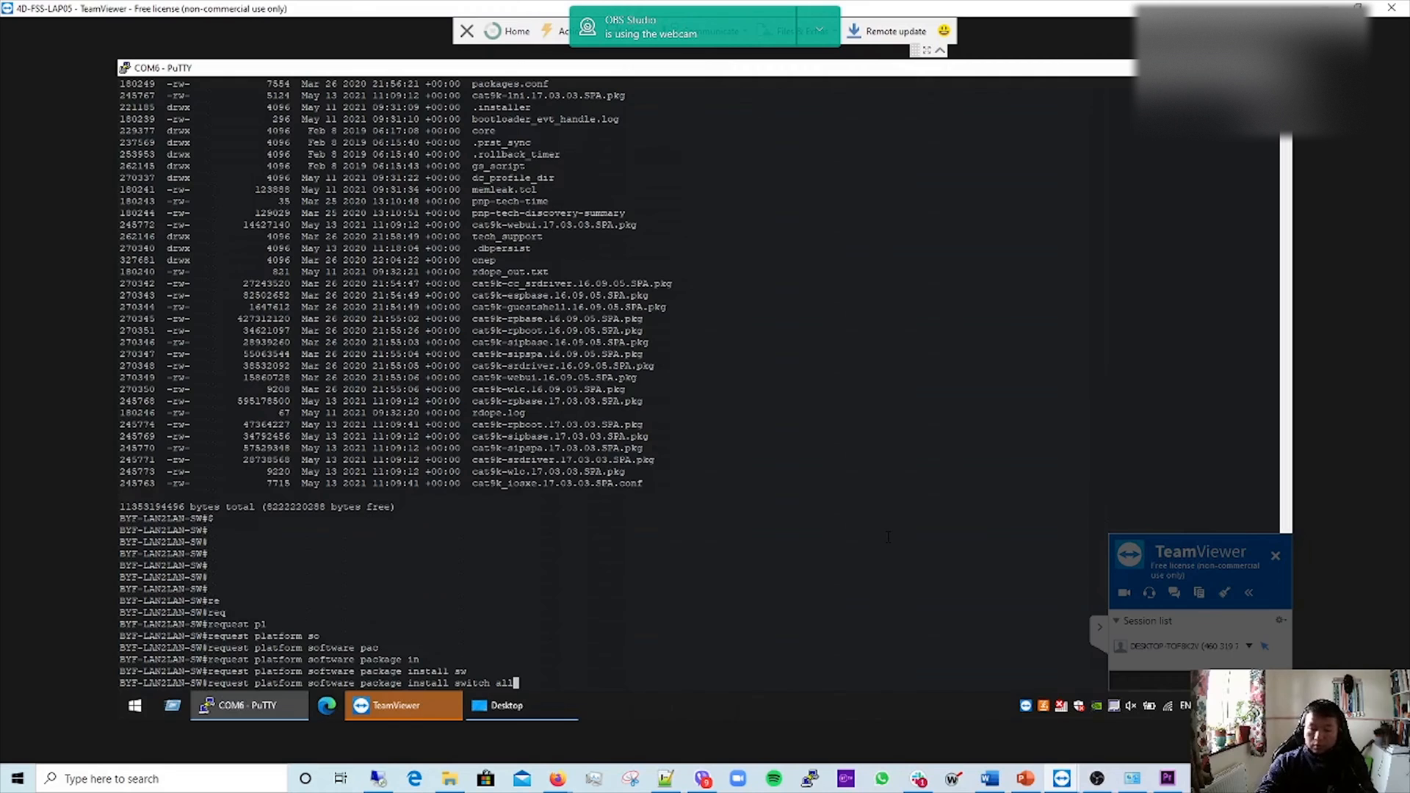
pyautogui.write('file')
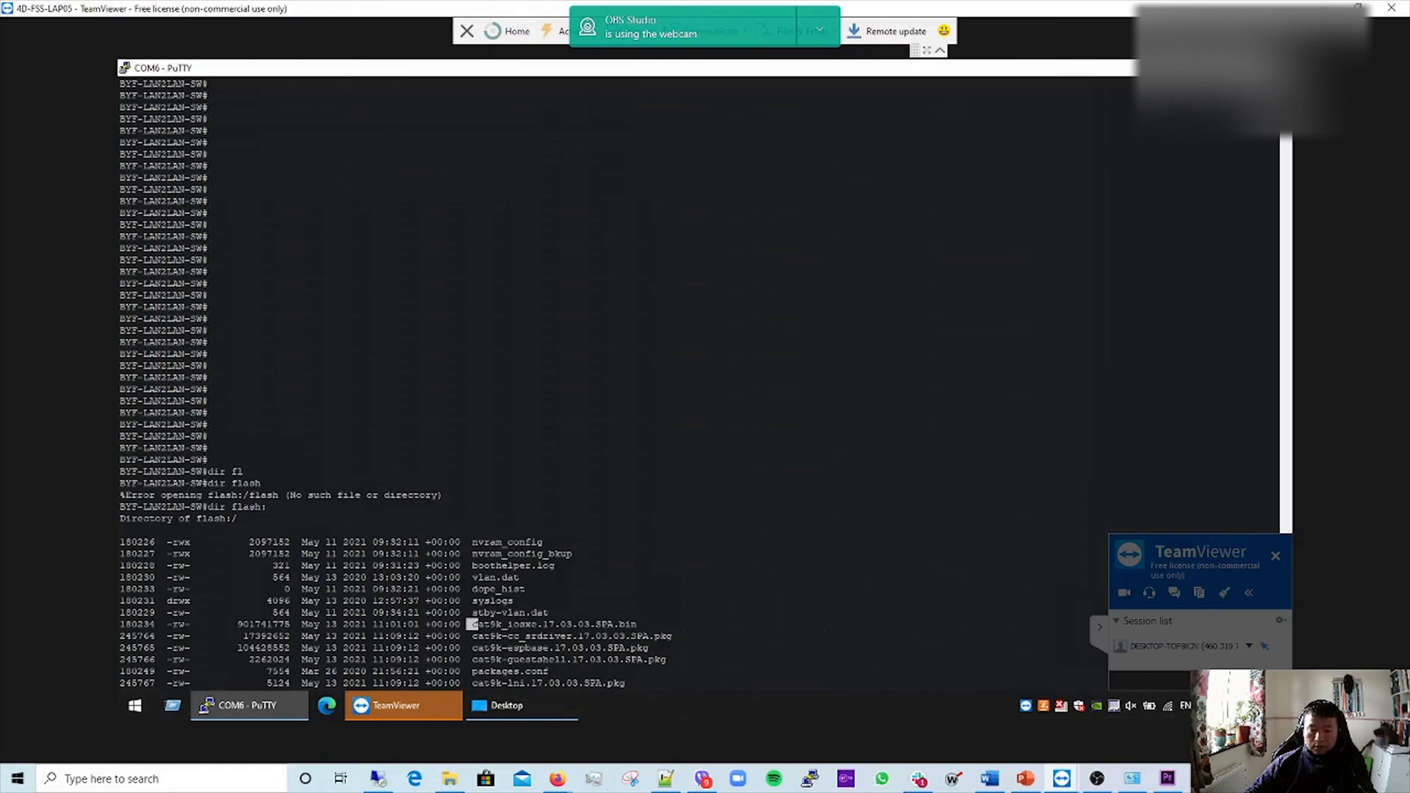
pyautogui.doubleClick(551, 625)
pyautogui.write('sh ver')
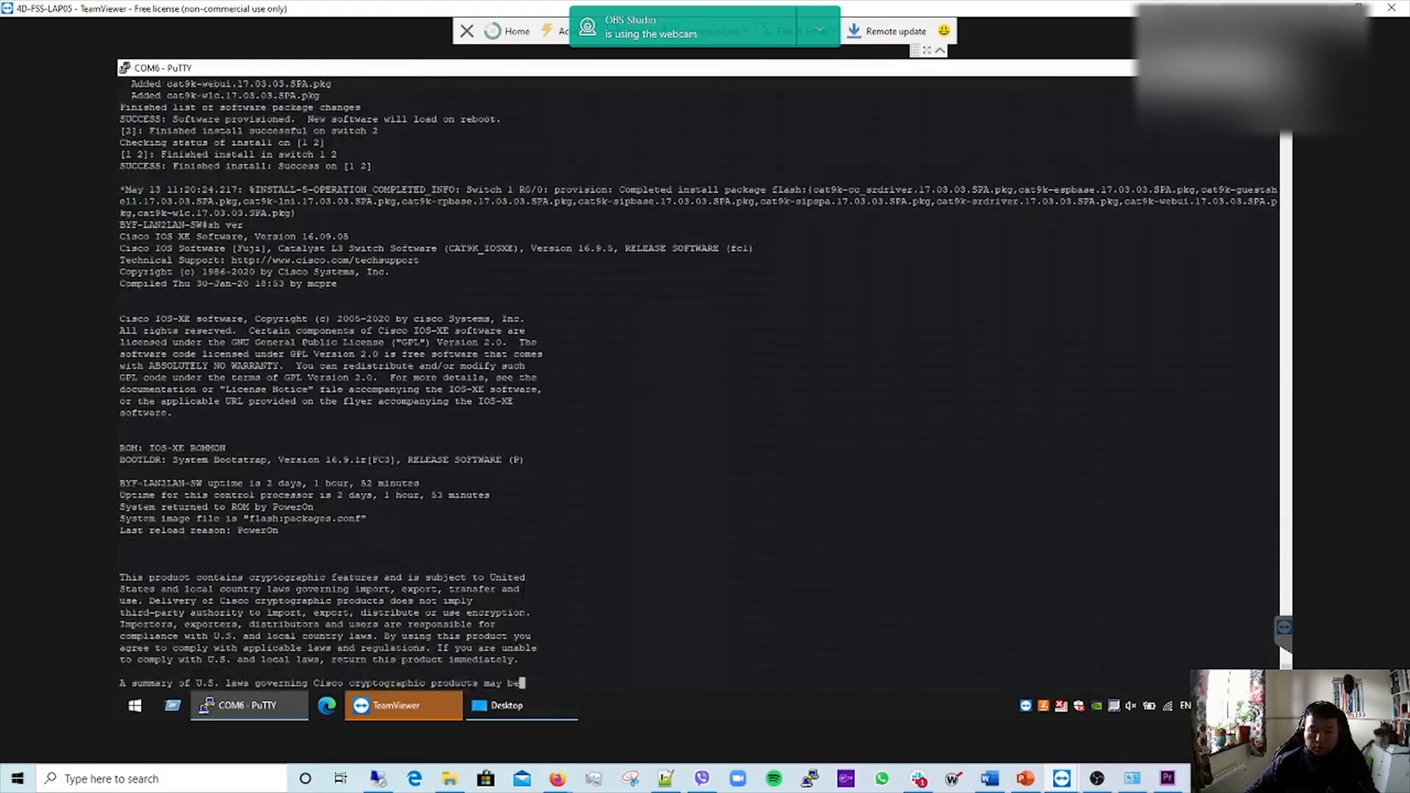
# Confirm the boot variable is flash:packages.conf with sh boot and issue a stack reload.
pyautogui.scroll(-3)
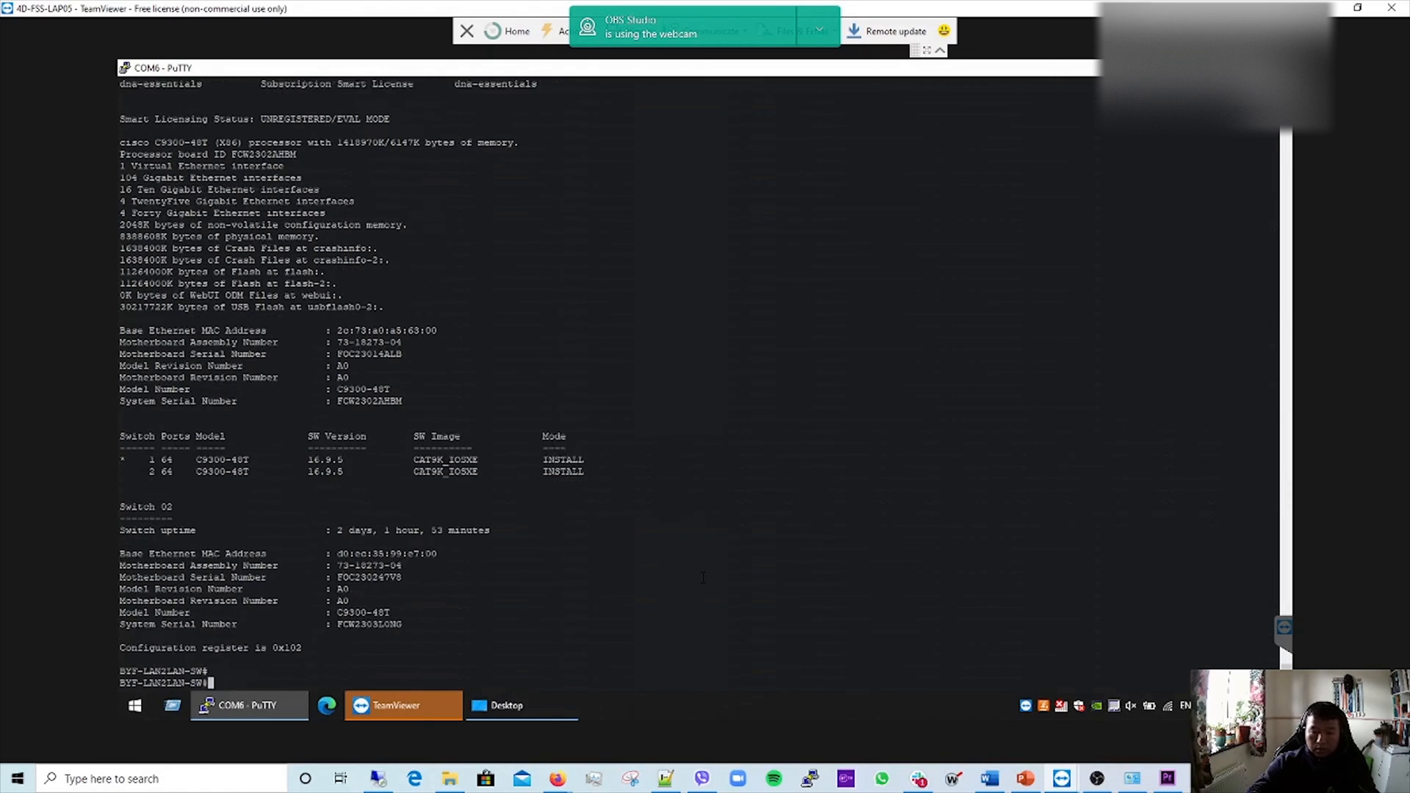
pyautogui.write('sh boot')
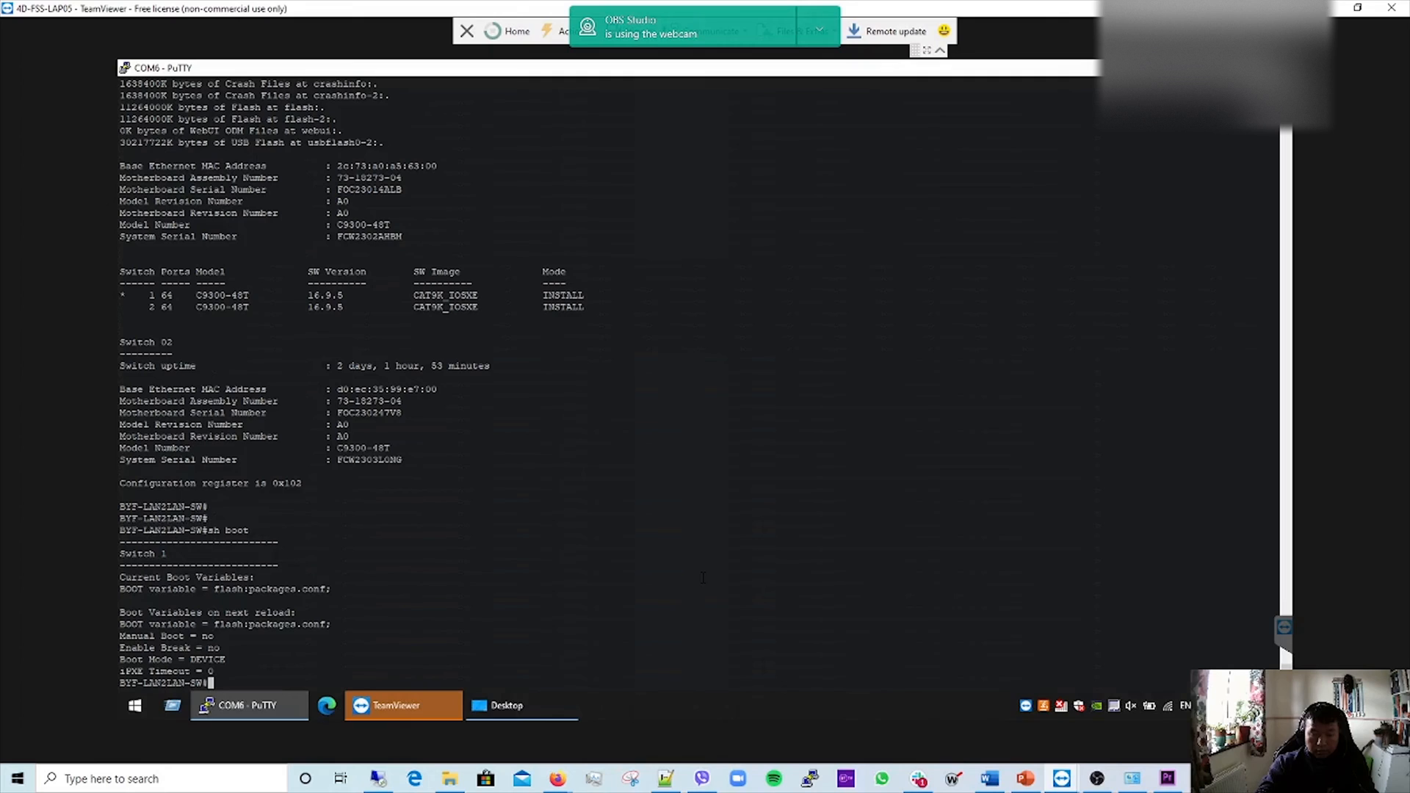
pyautogui.write('w')
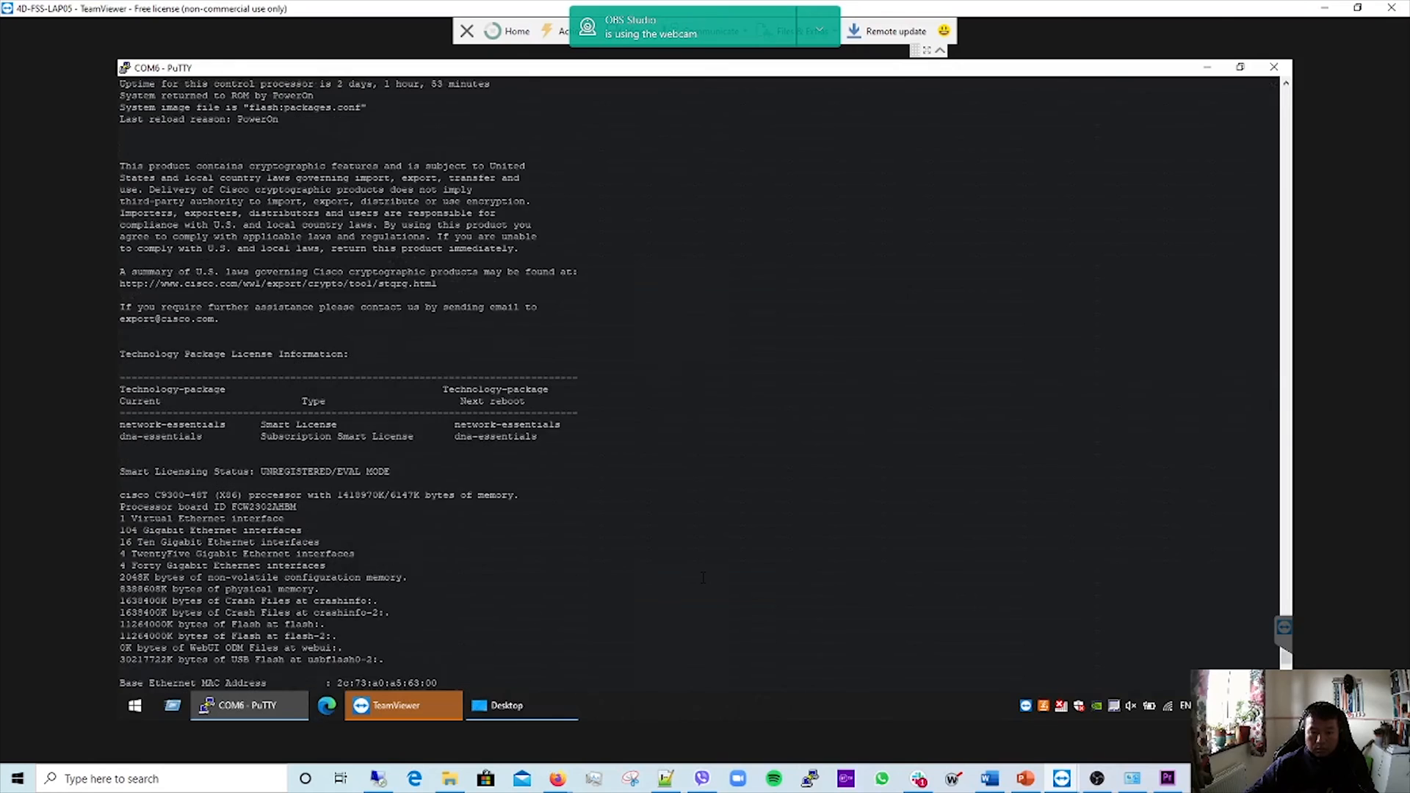
pyautogui.write('eload')
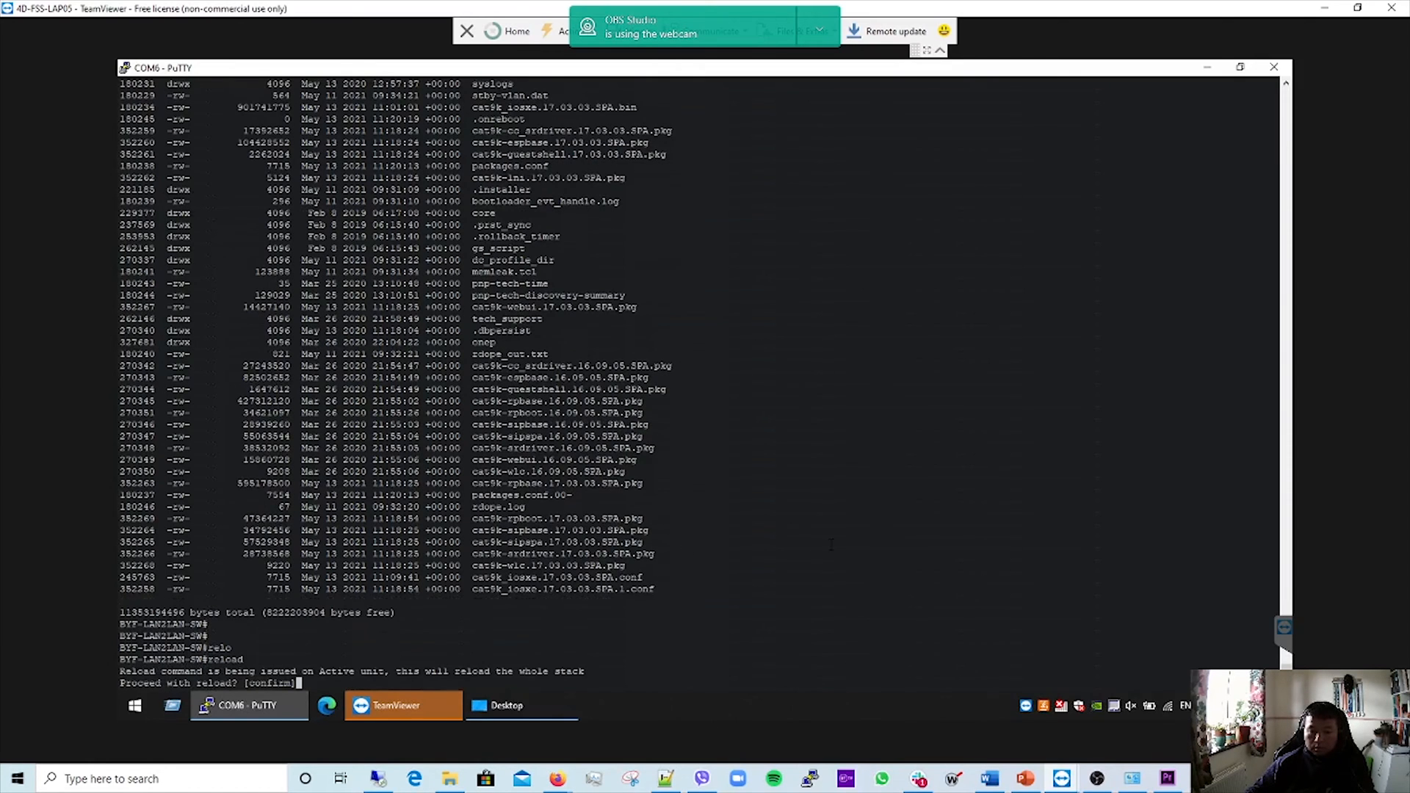
# Confirm the reload and let the stack boot to the user prompt with switch 2 as standby.
pyautogui.scroll(-3)
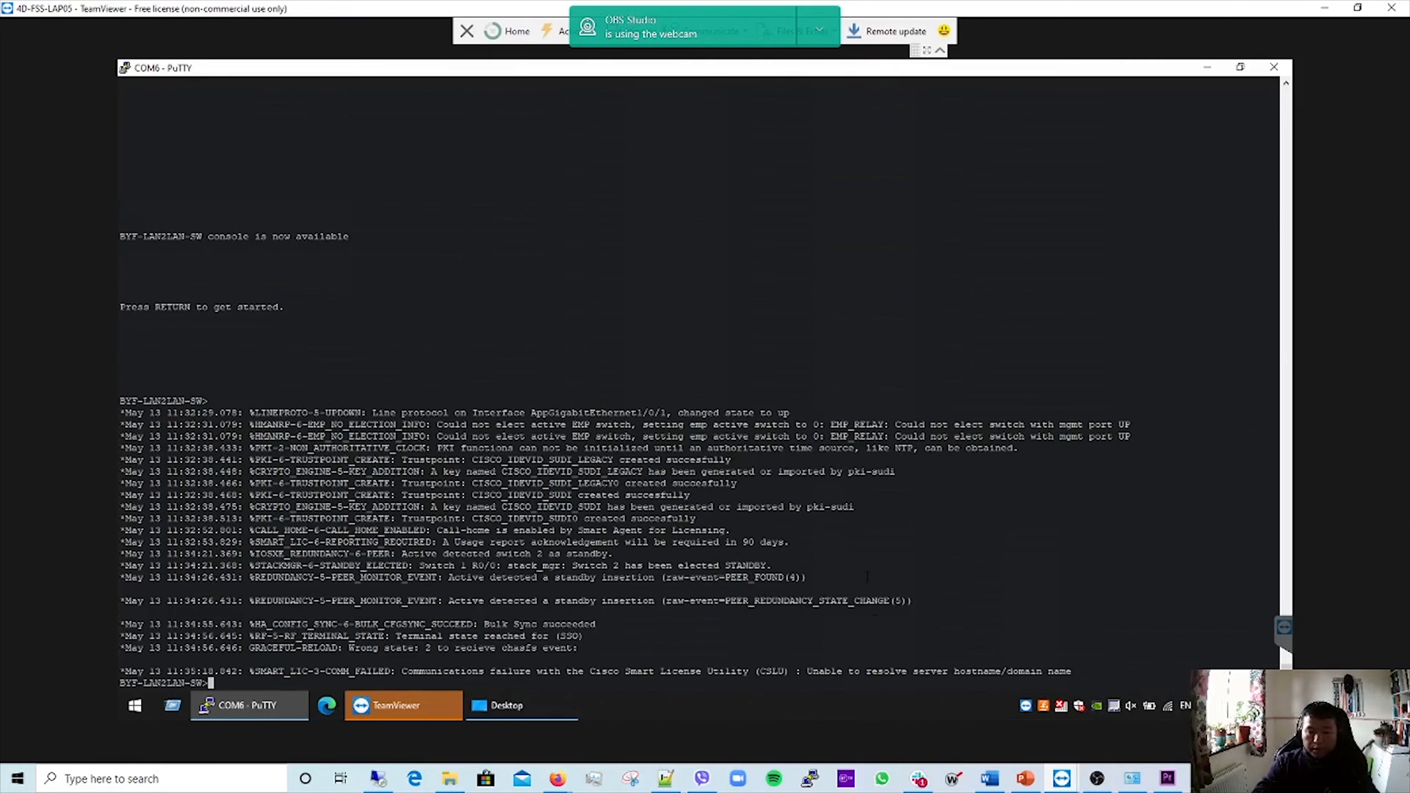
# Enter privileged mode and verify sh ver reports both switches running 17.03.03 in INSTALL mode.
pyautogui.write('en')
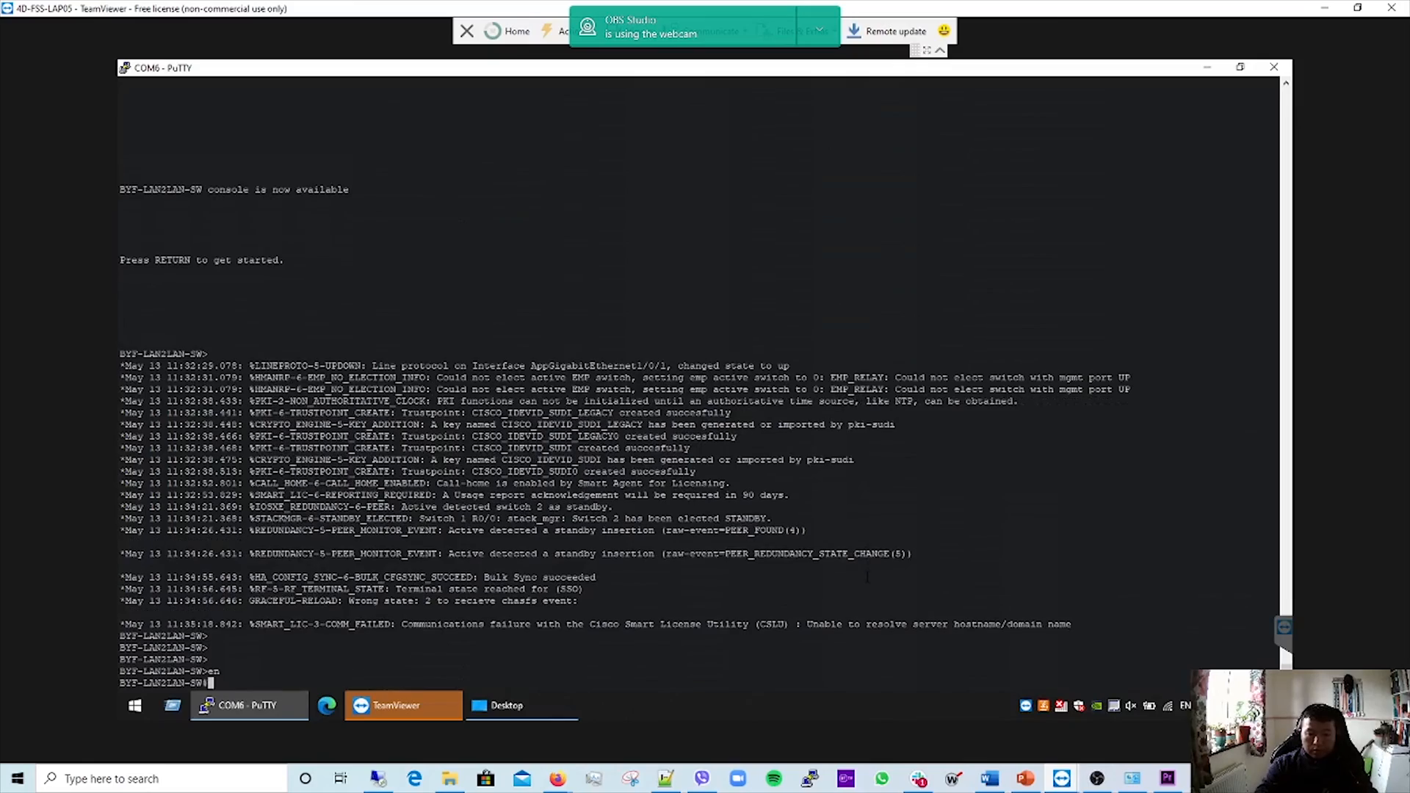
pyautogui.write('sh ver')
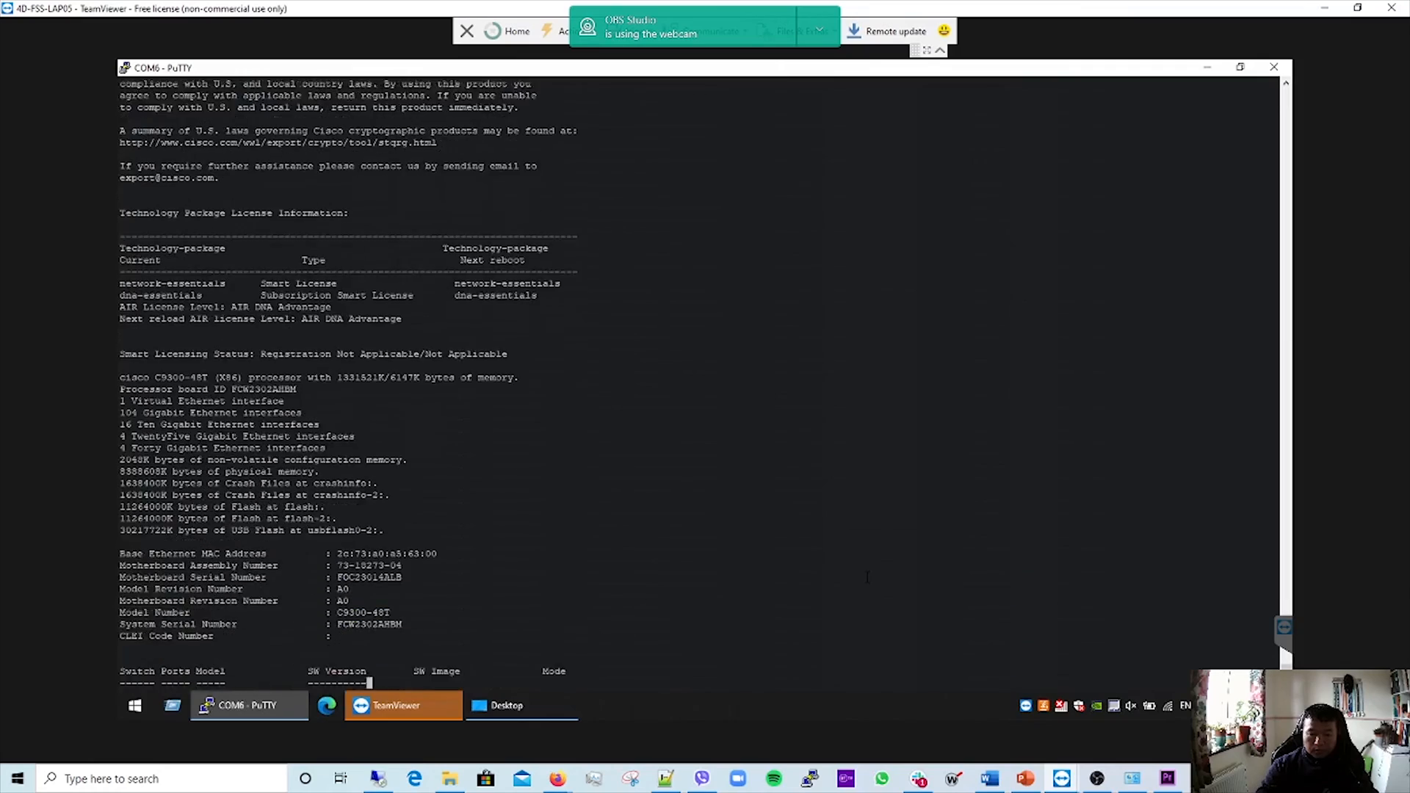
pyautogui.scroll(-3)
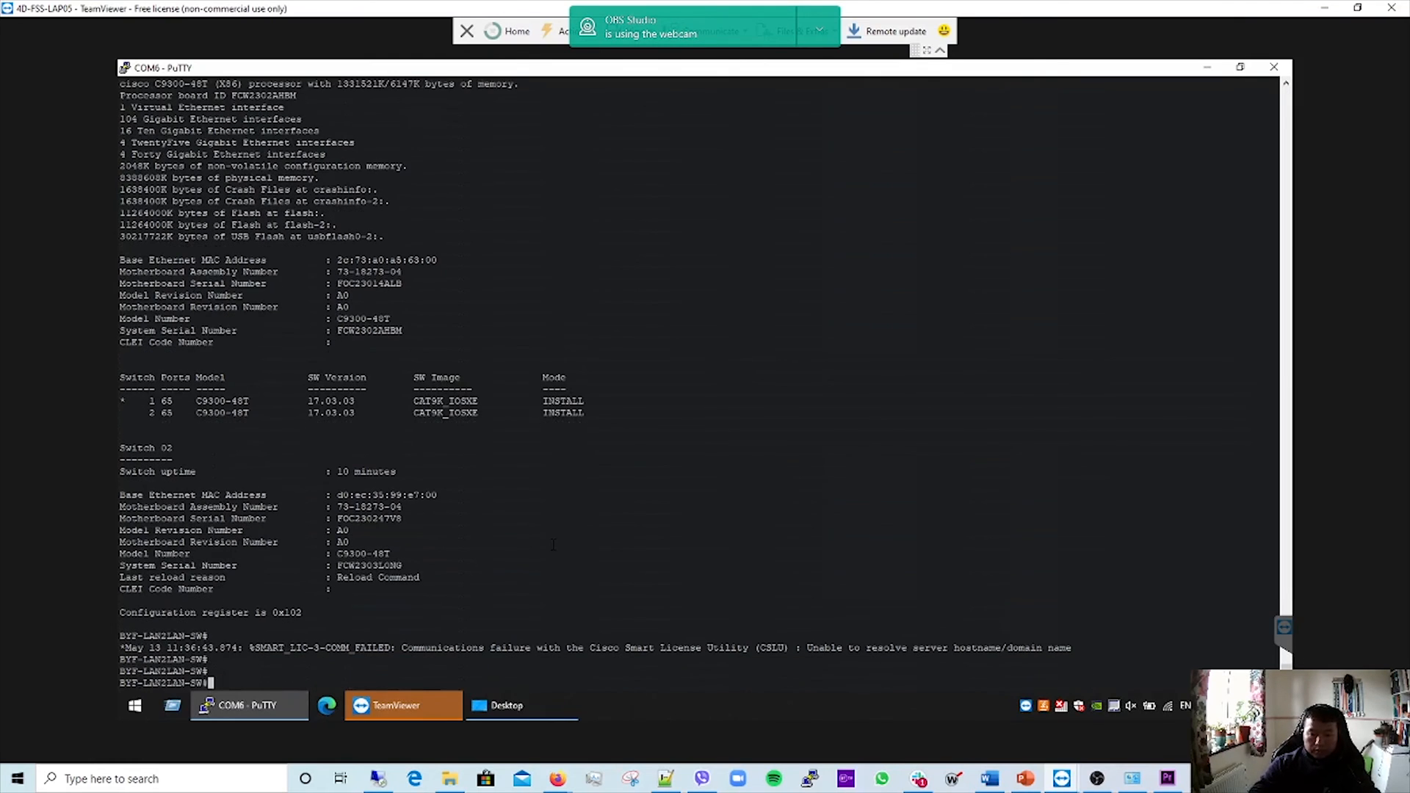
pyautogui.write('dir flas')
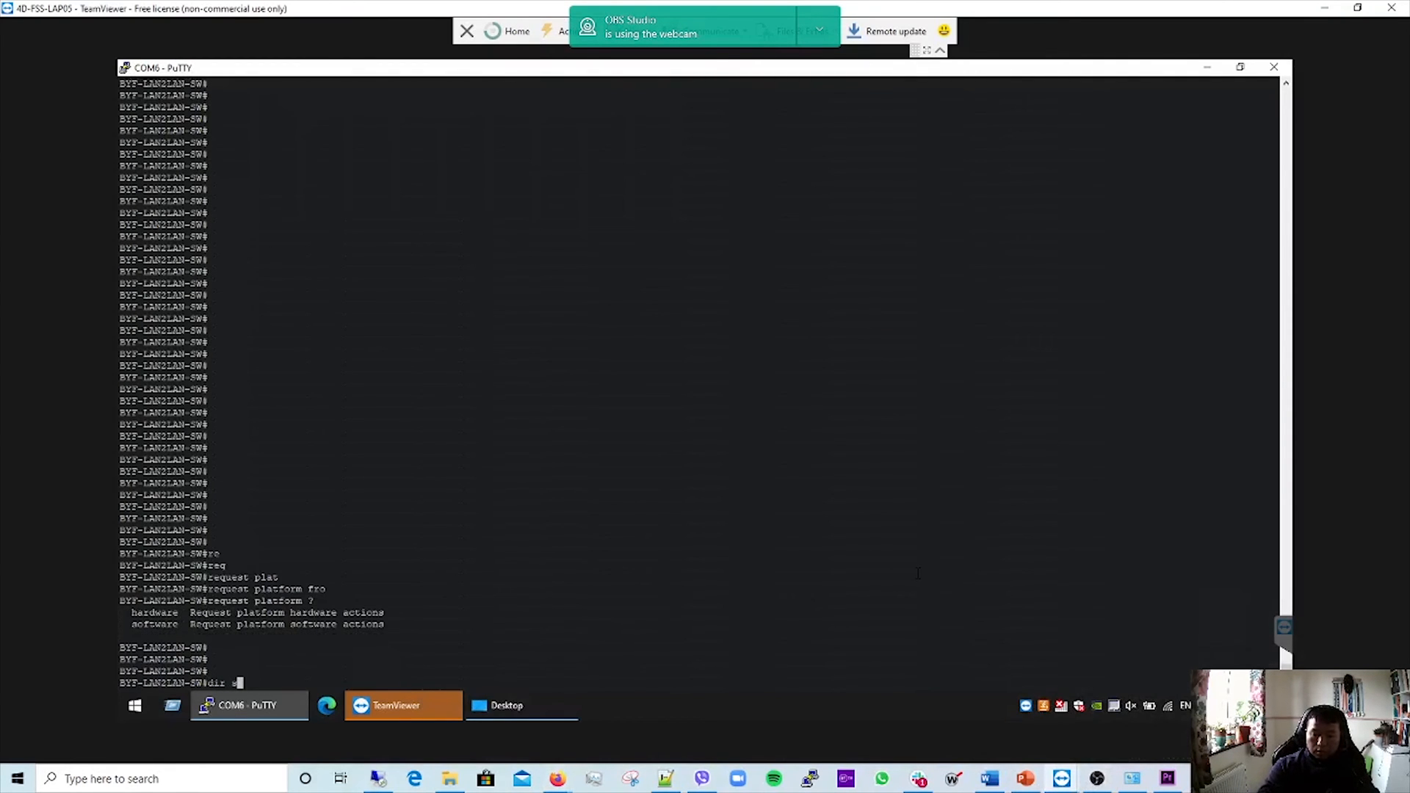
# List flash: revealing leftover 16.09.05 .pkg files beside the 17.03.03 packages.
pyautogui.write('flash:')
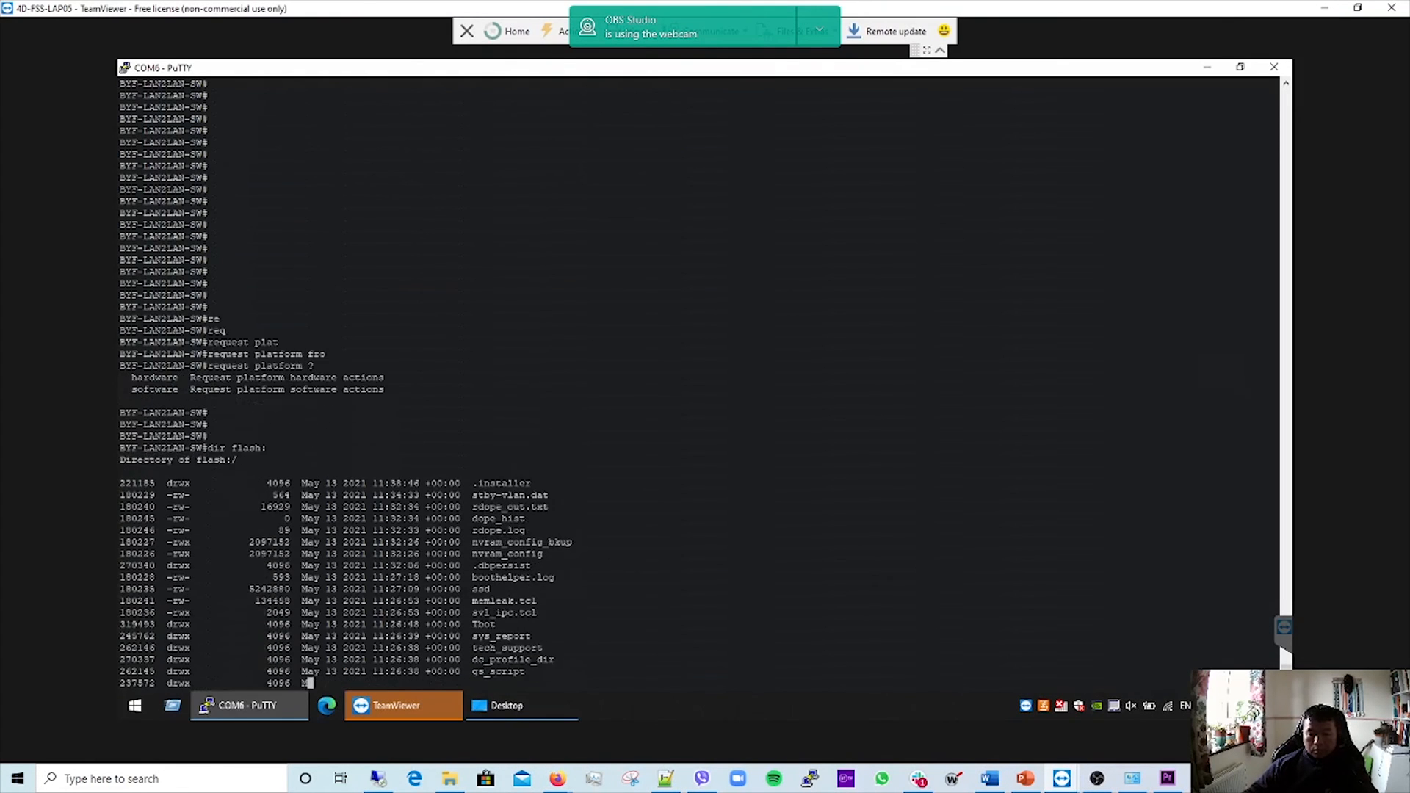
pyautogui.scroll(-3)
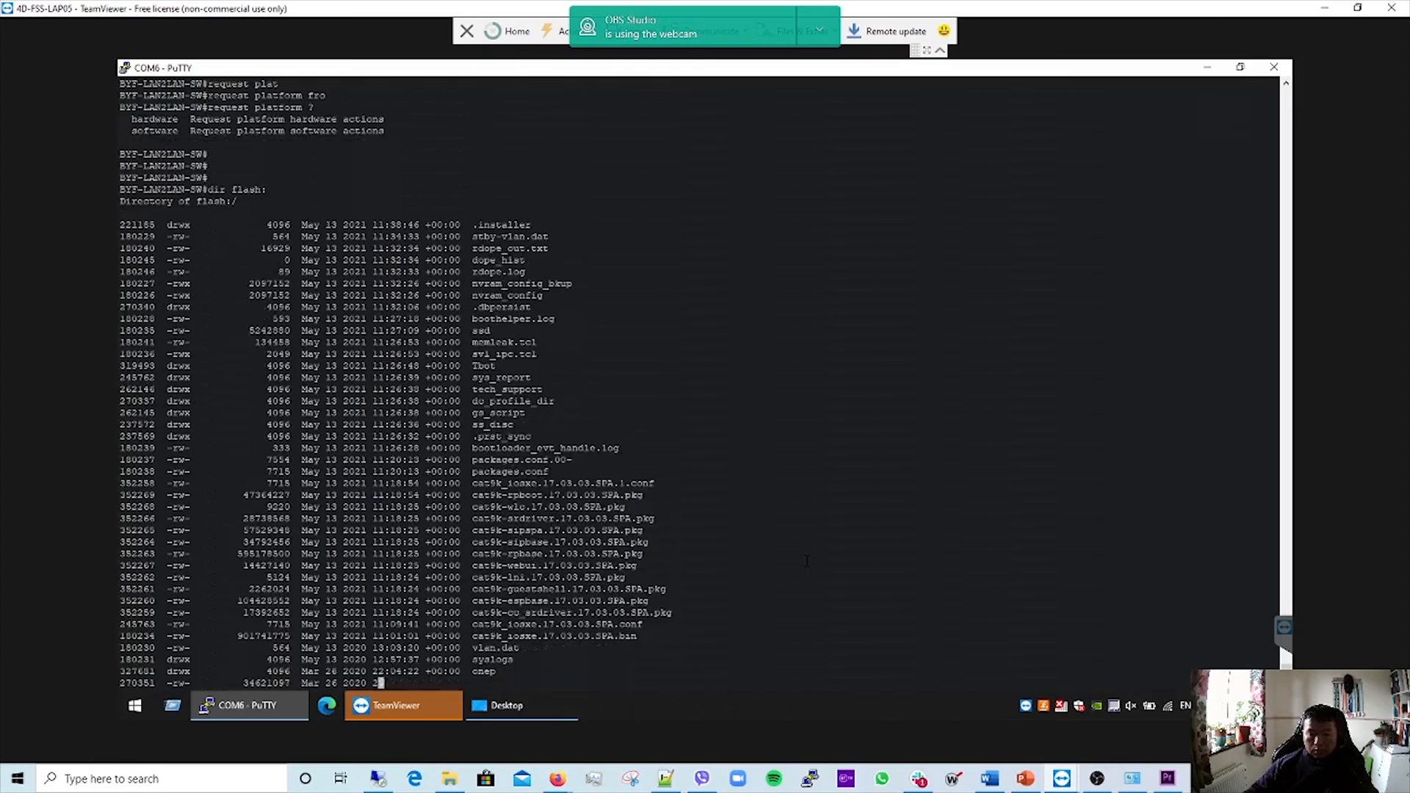
pyautogui.scroll(-3)
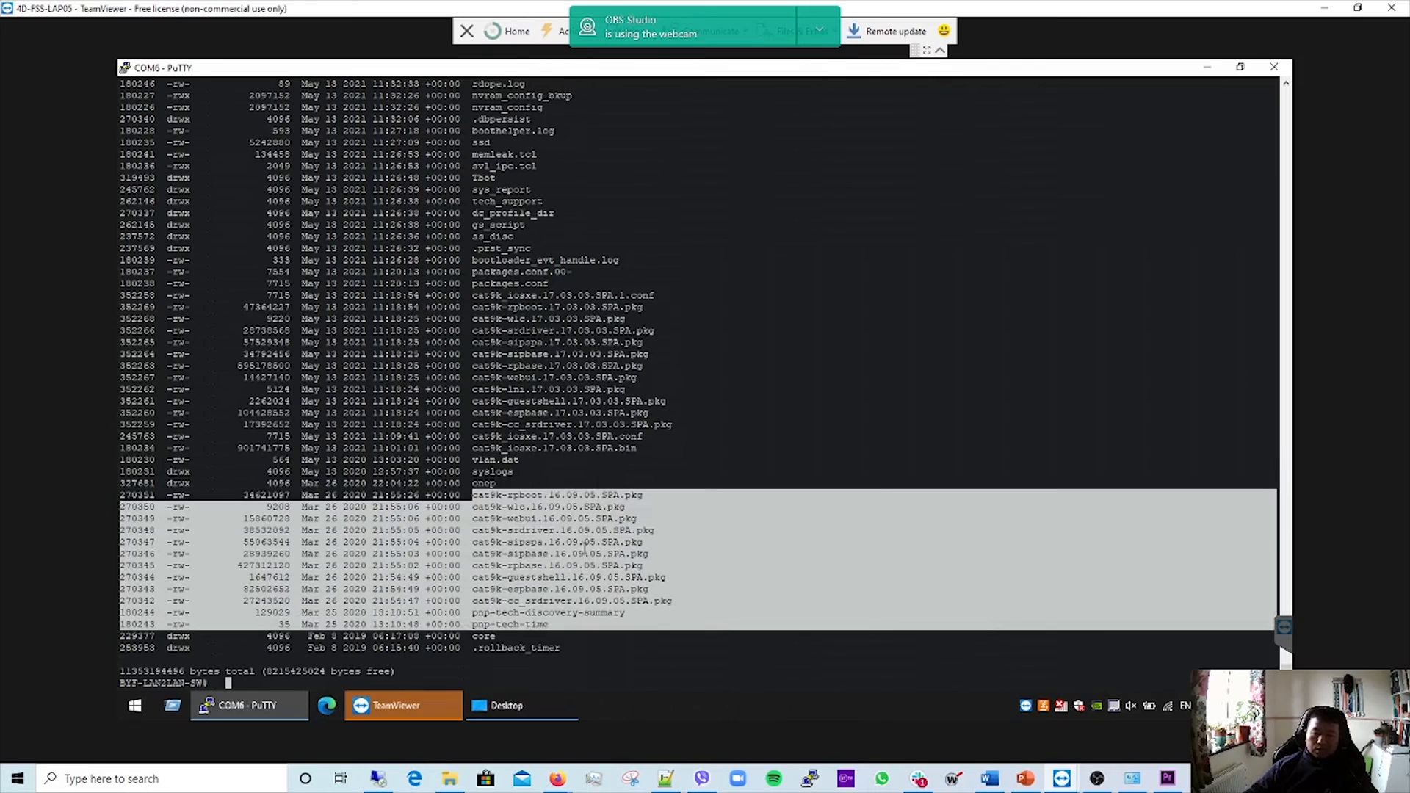
pyautogui.moveTo(517, 520)
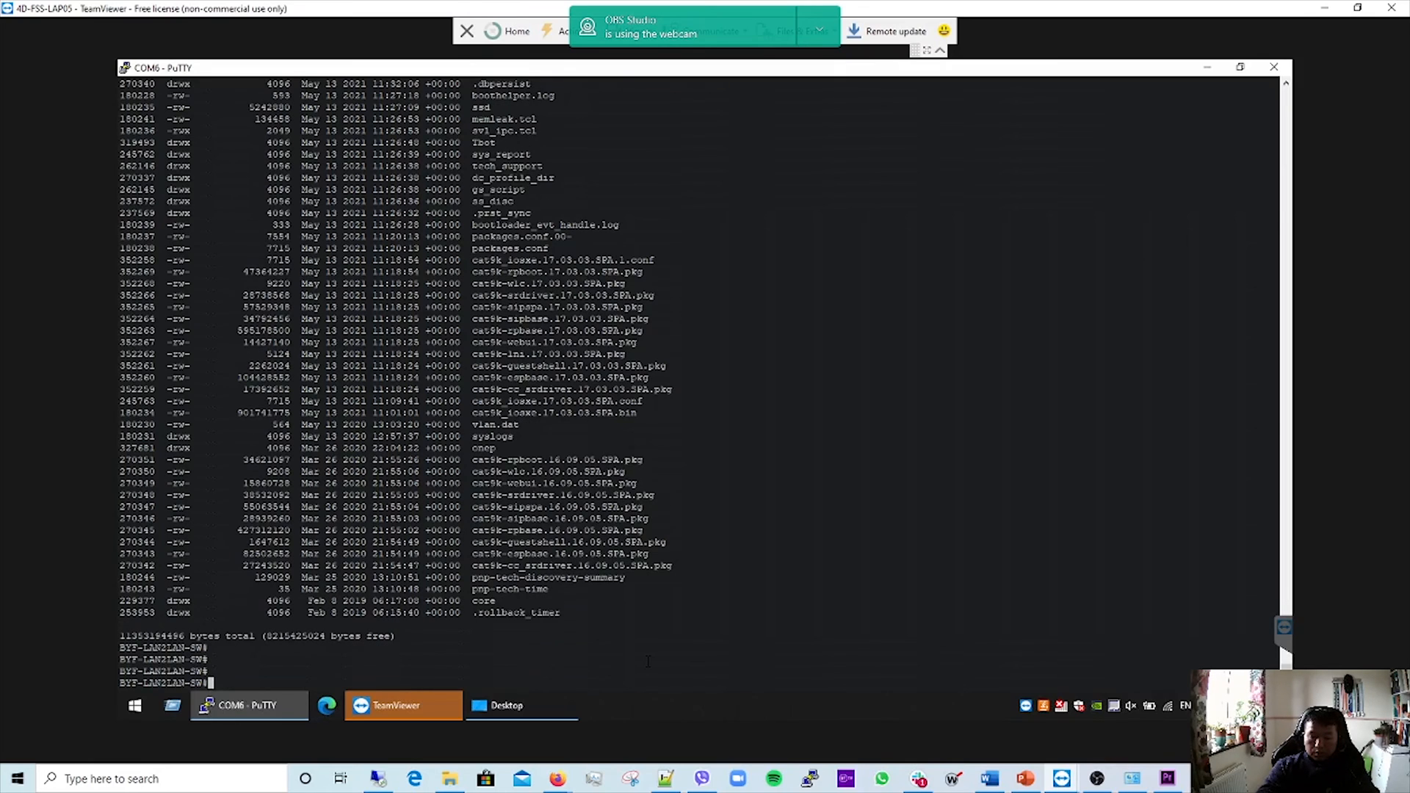
pyautogui.write('request platform')
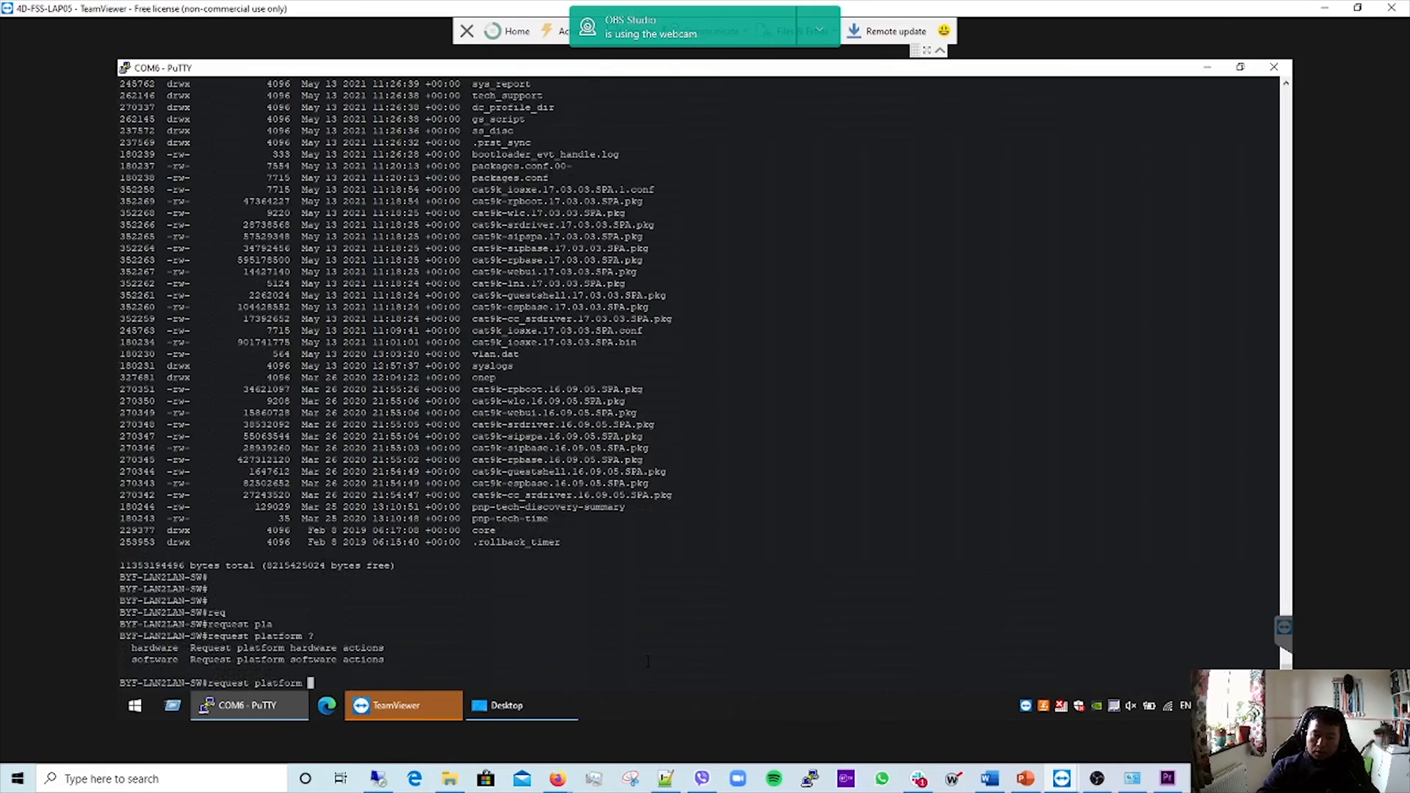
# Run request platform software package clean and answer y, deleting the 16.09.05 and stale bundle files.
pyautogui.write('software')
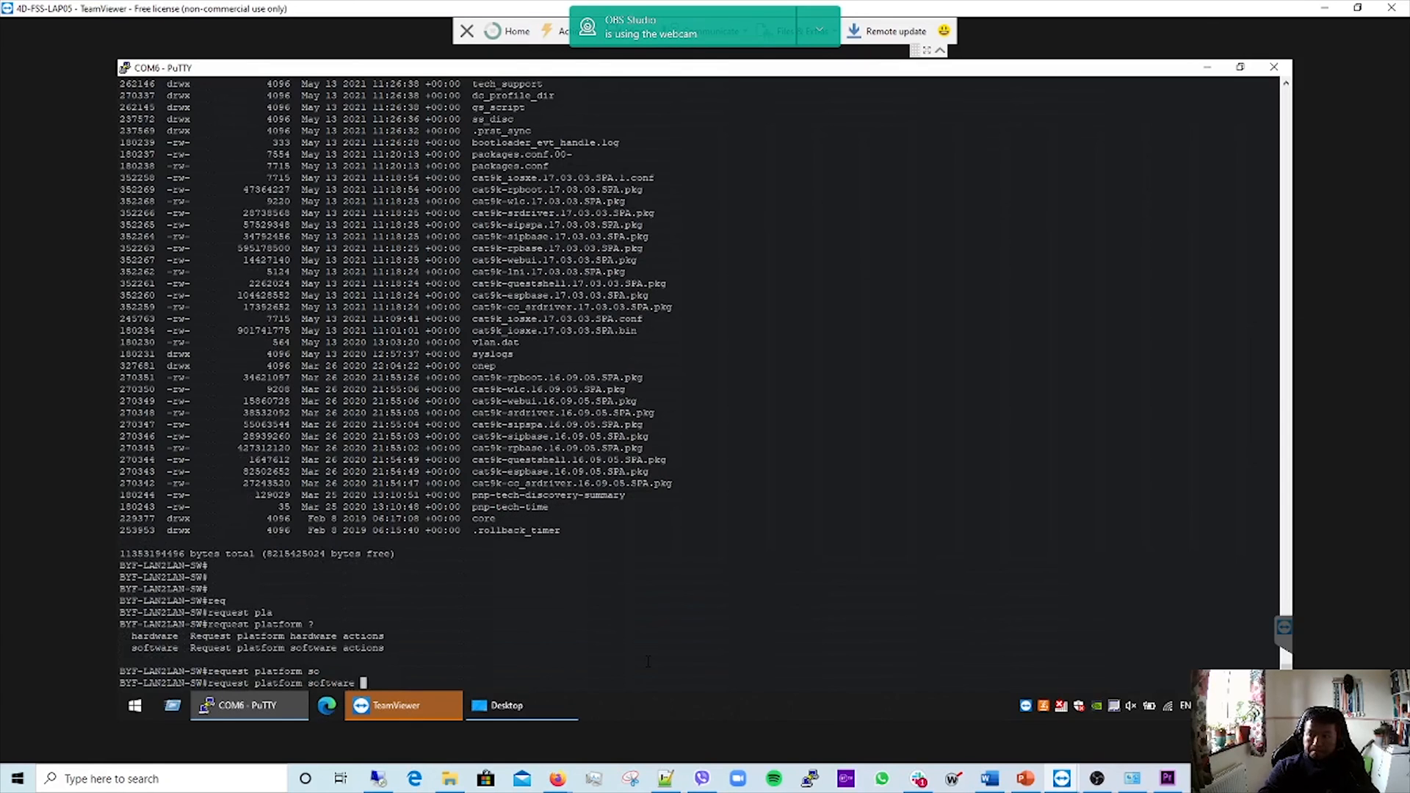
pyautogui.write('?')
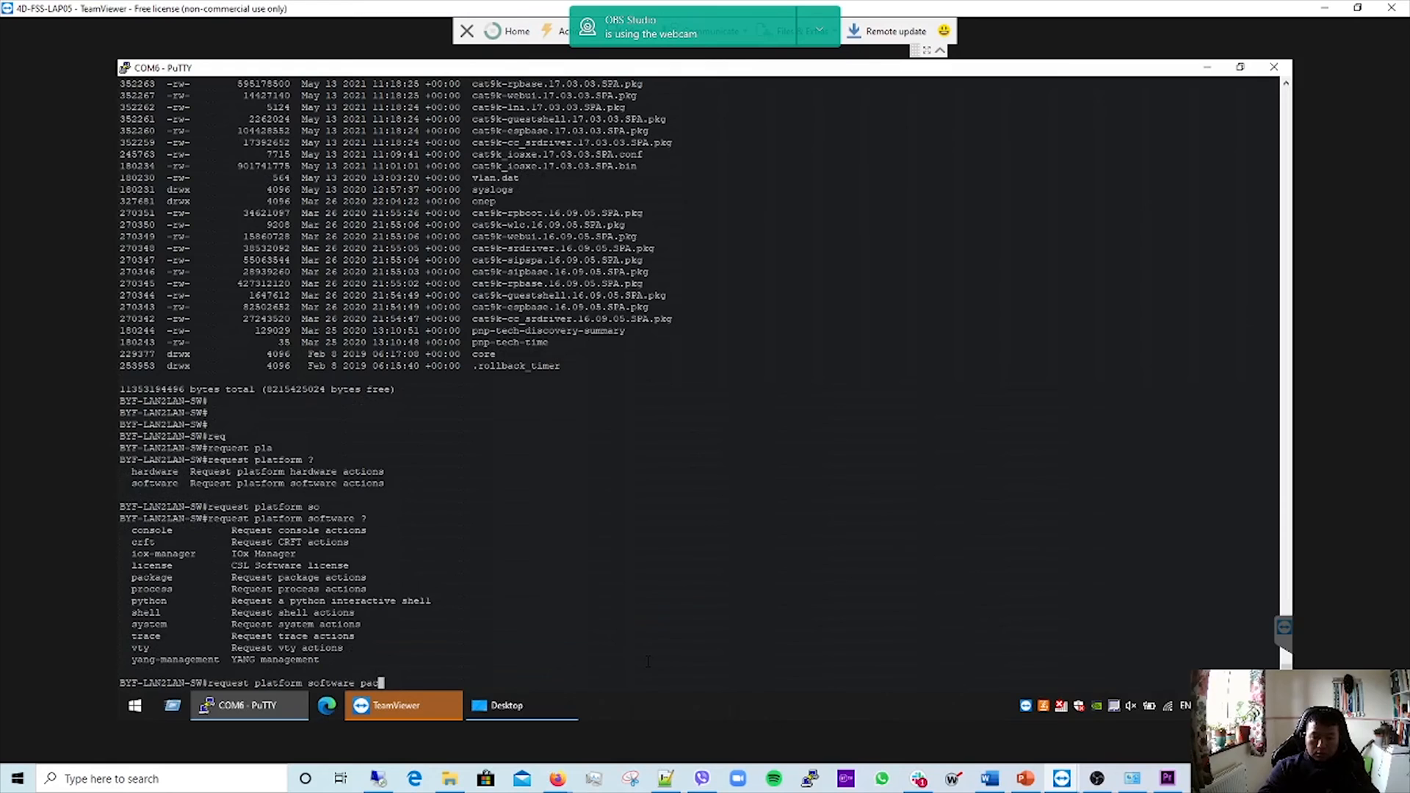
pyautogui.write('kage ?')
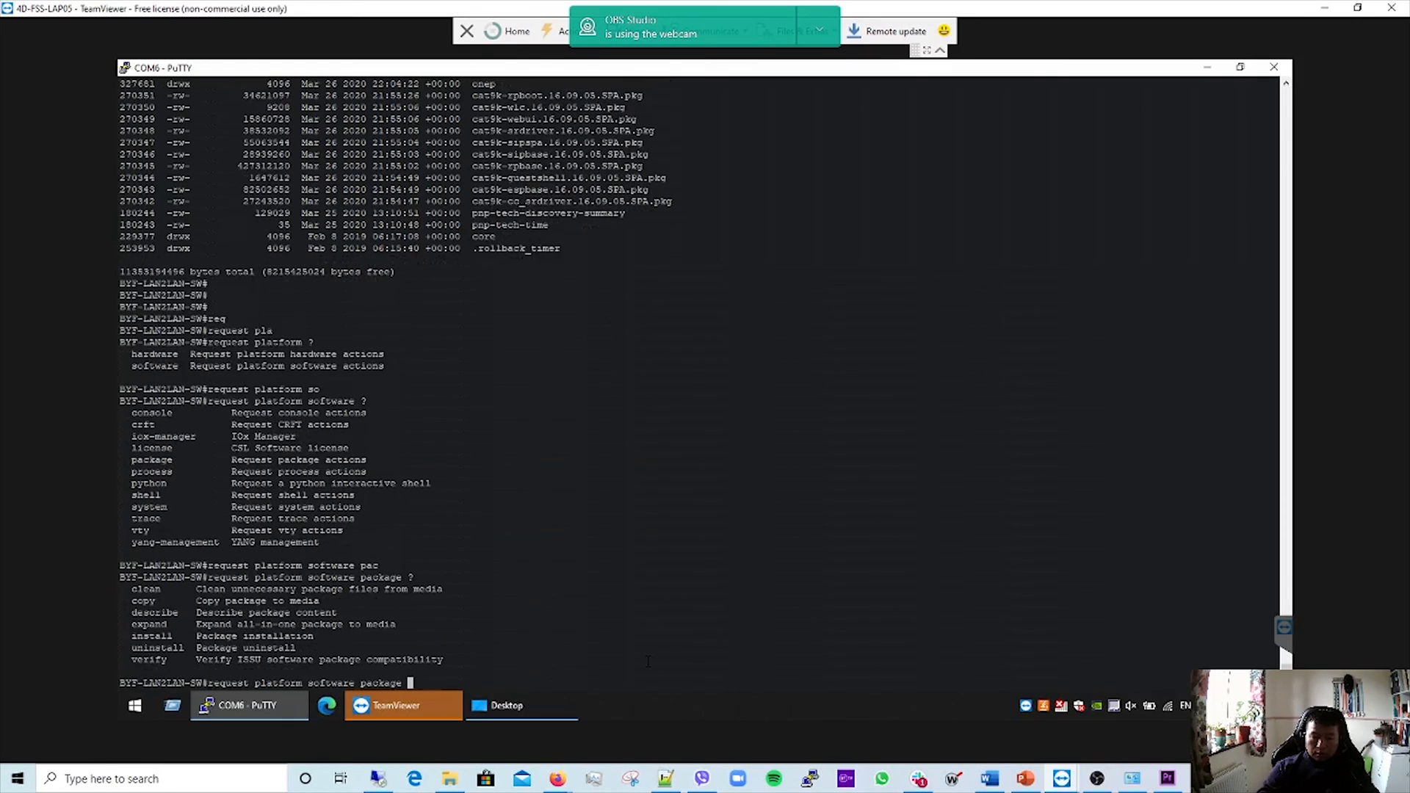
pyautogui.write('clea')
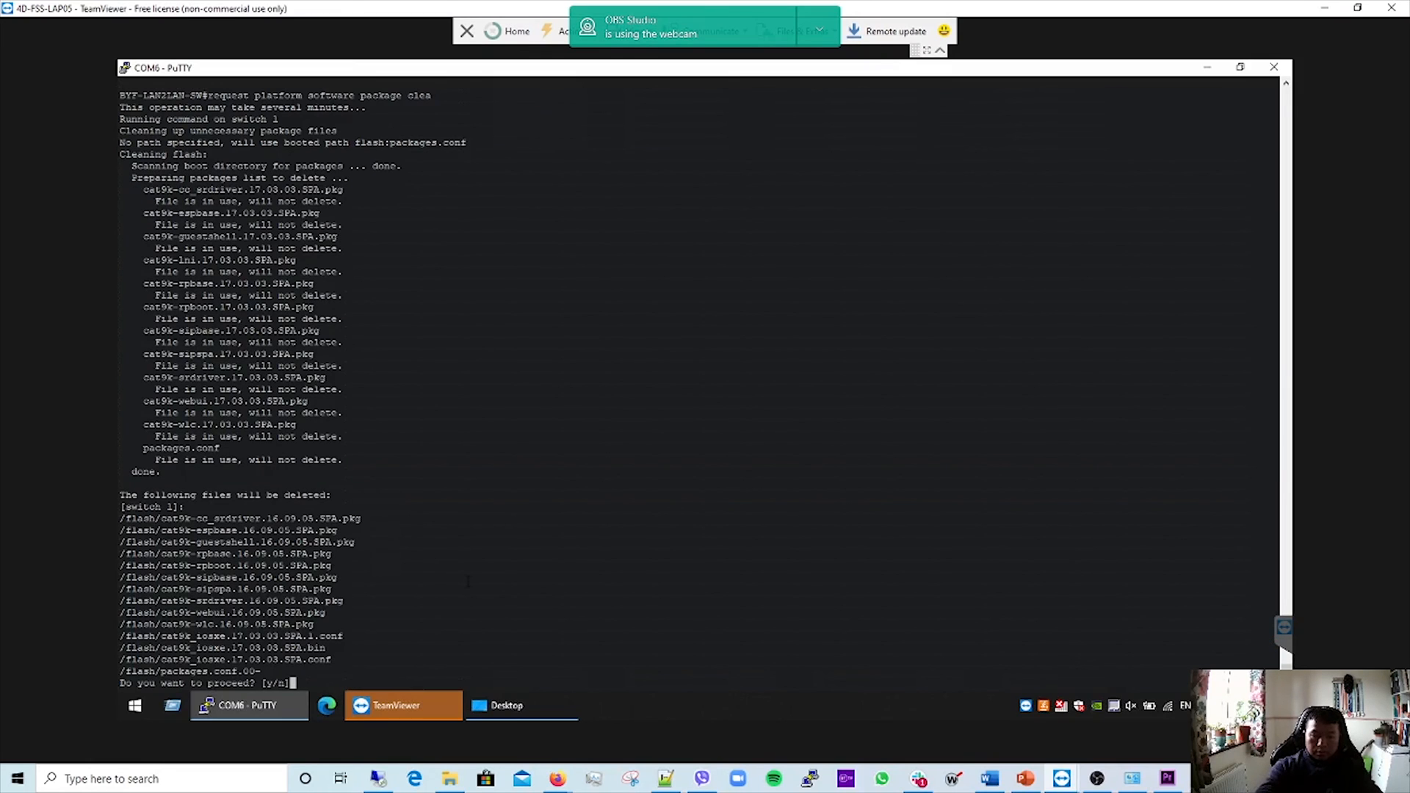
pyautogui.write('y')
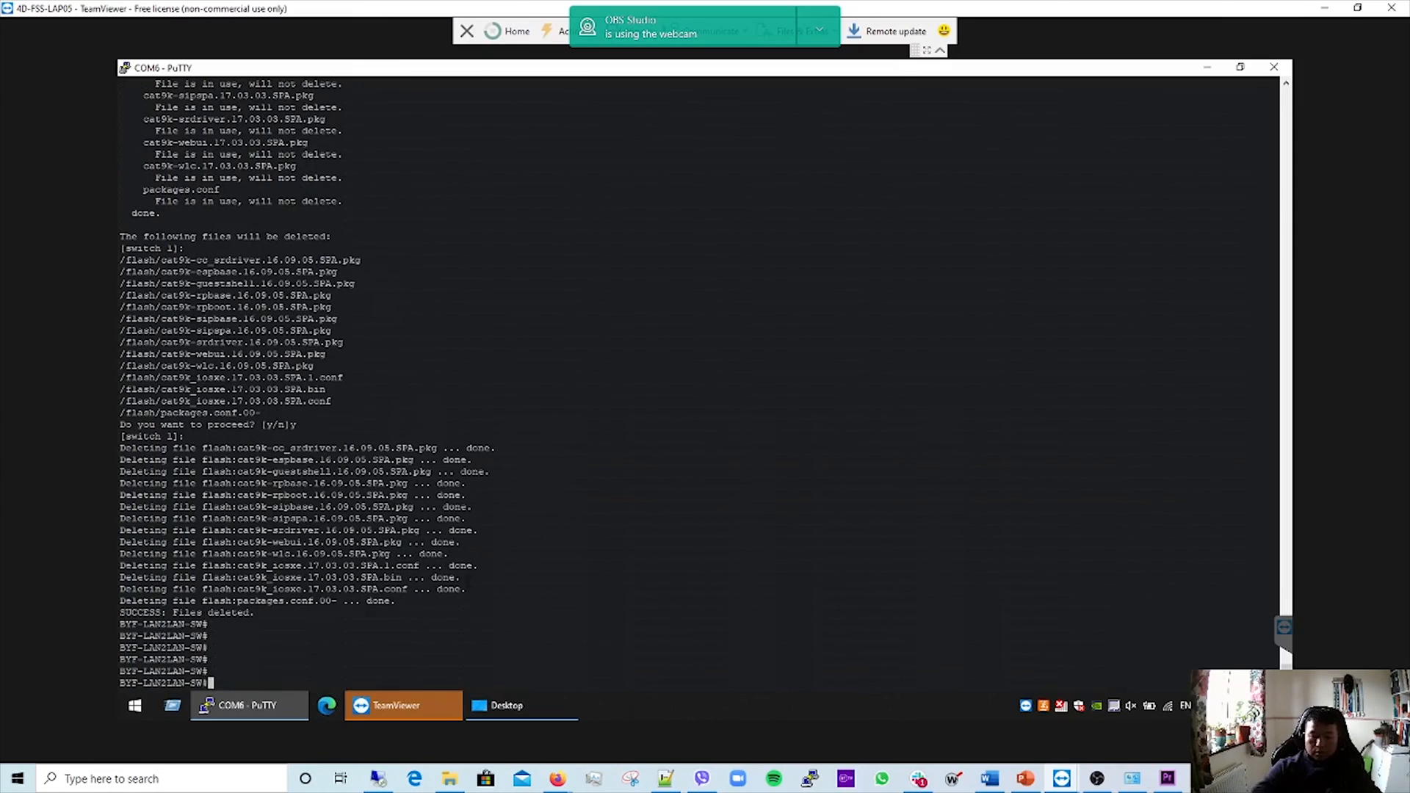
pyautogui.write('sh ver')
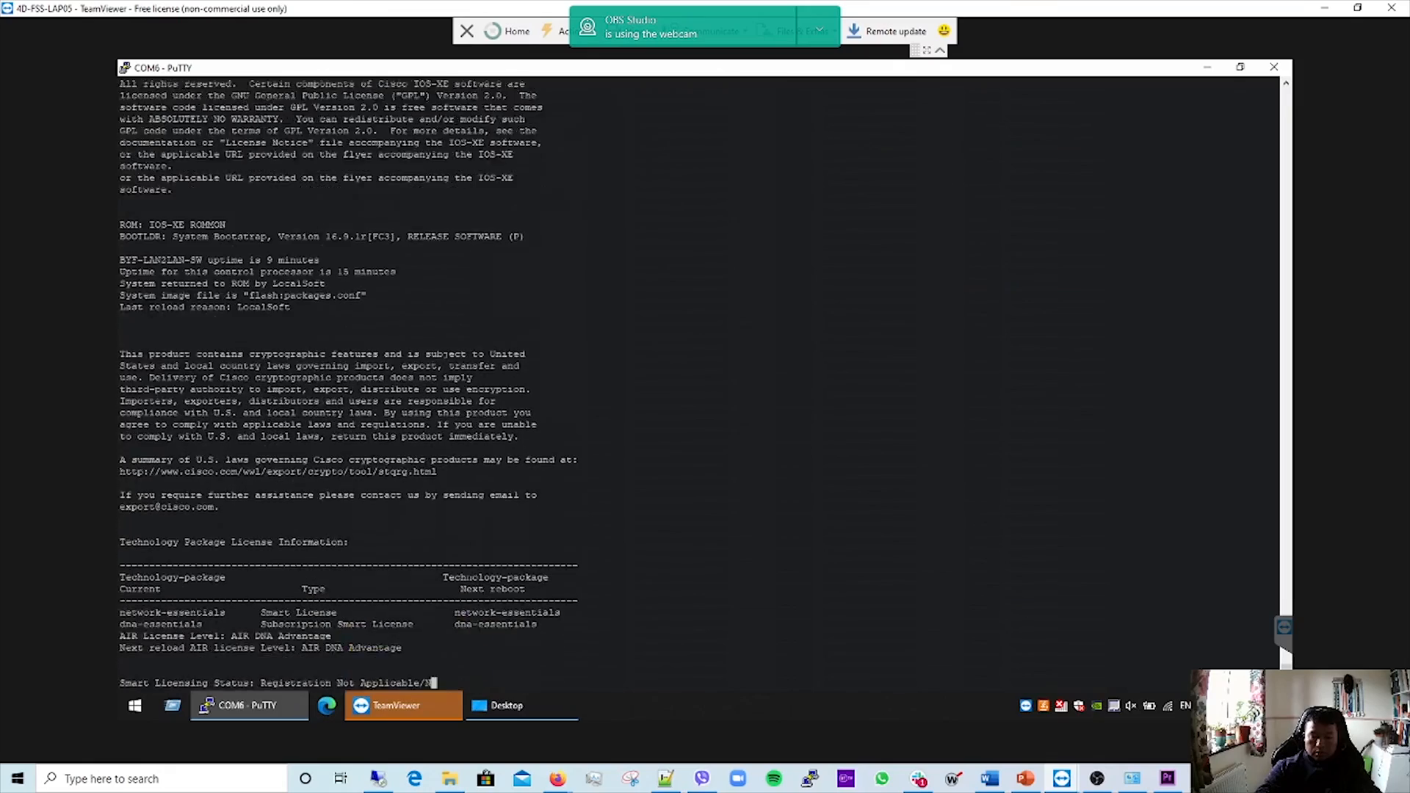
# Review the flash listing showing only 17.03.03 packages, then run 'sh bo' to confirm boot variable flash:packages.conf.
pyautogui.scroll(-3)
pyautogui.write('dir flash:')
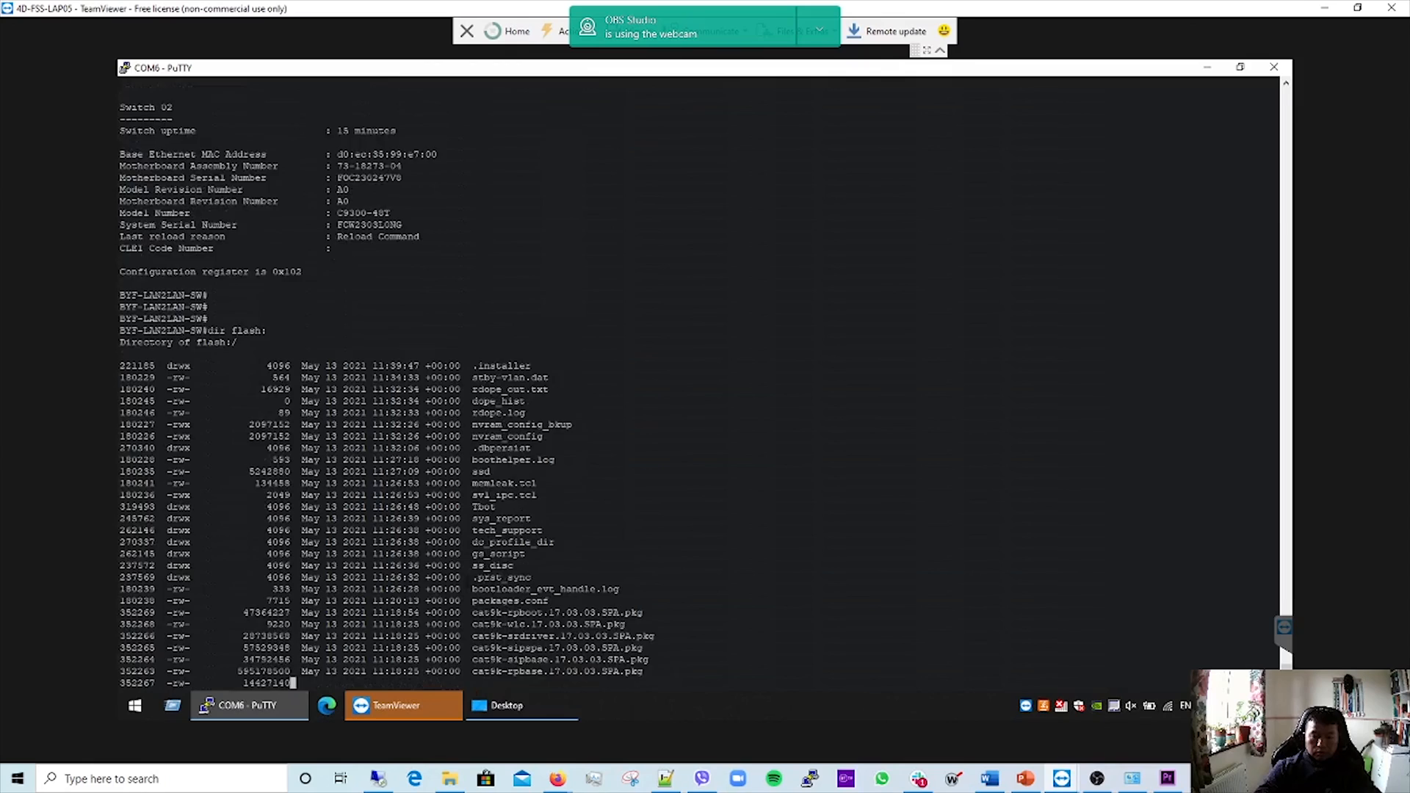
pyautogui.scroll(-3)
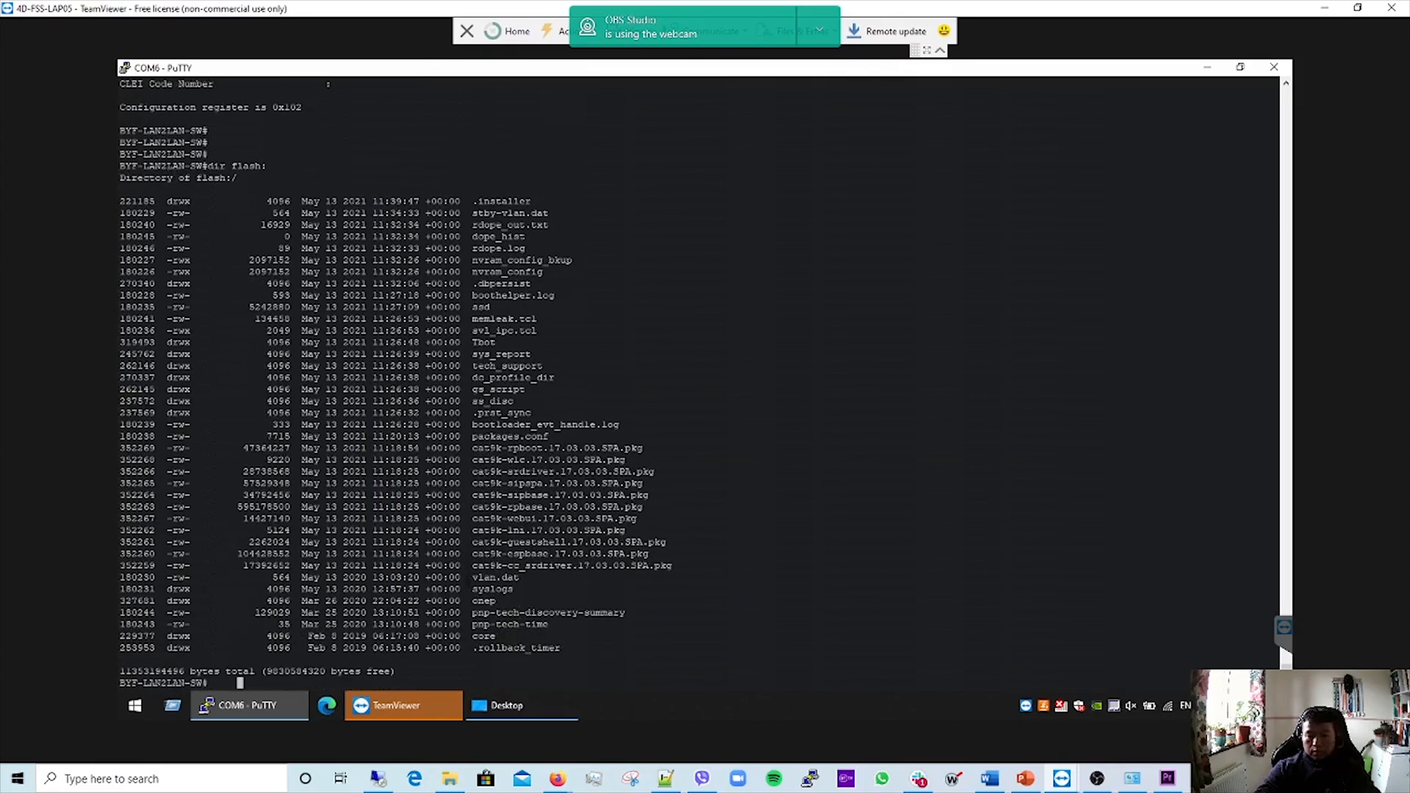
pyautogui.write('sh boot')
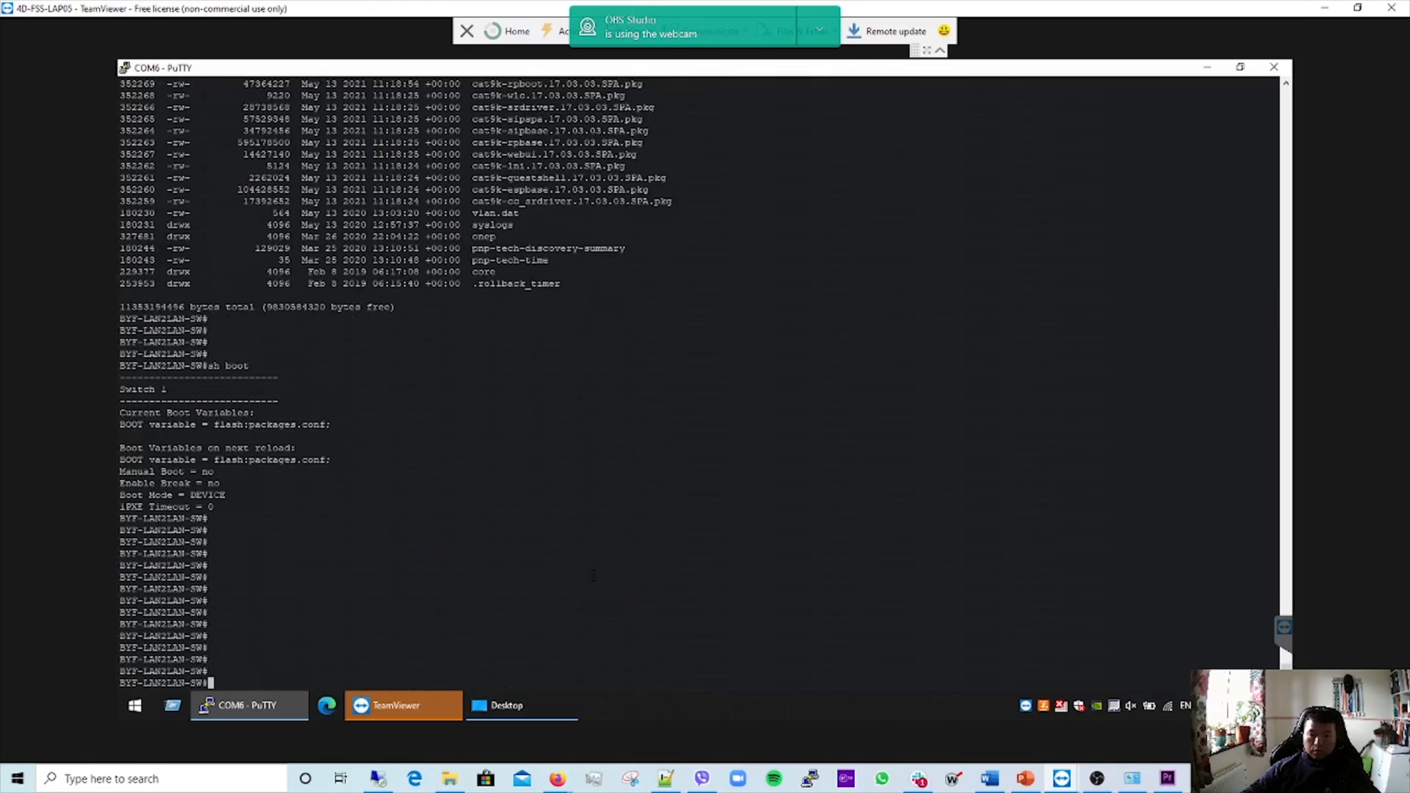
pyautogui.write('wr')
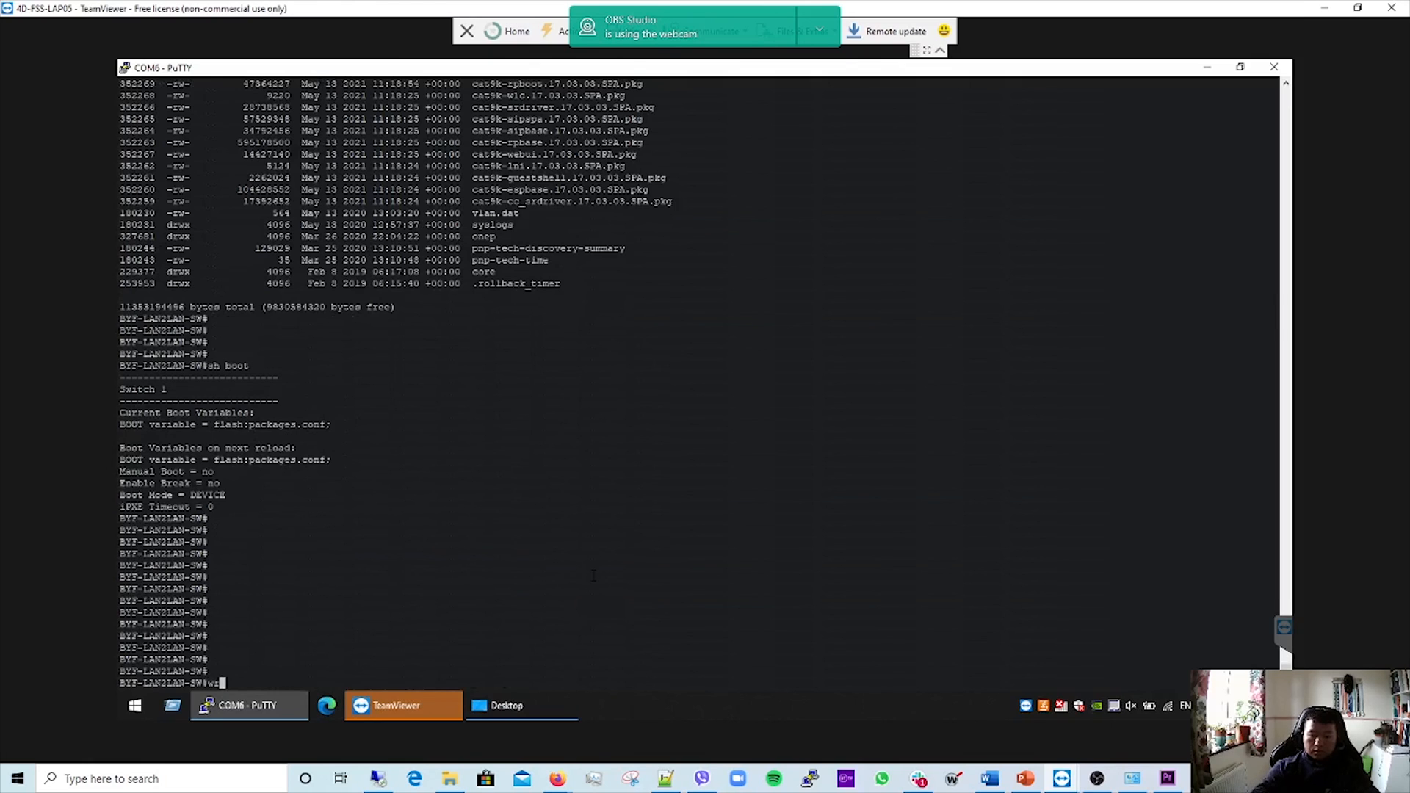